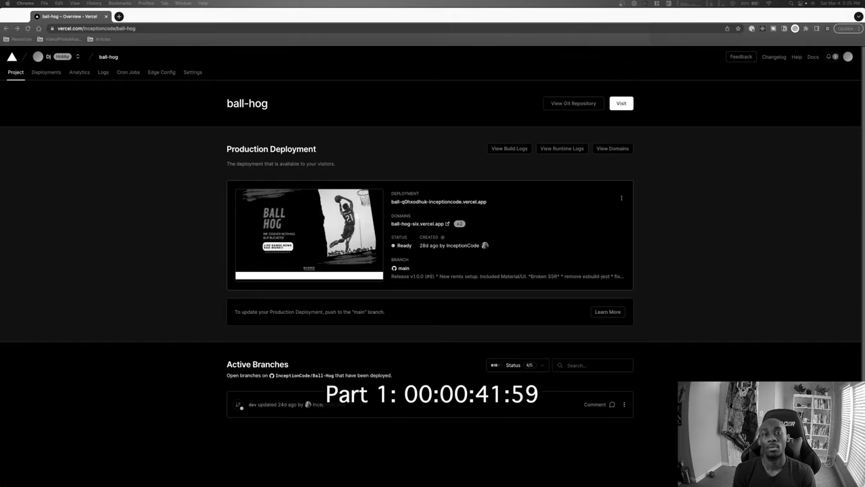
# - Open the live ball-hog production deployment from the Vercel project overview in a new tab
pyautogui.click(620, 102)
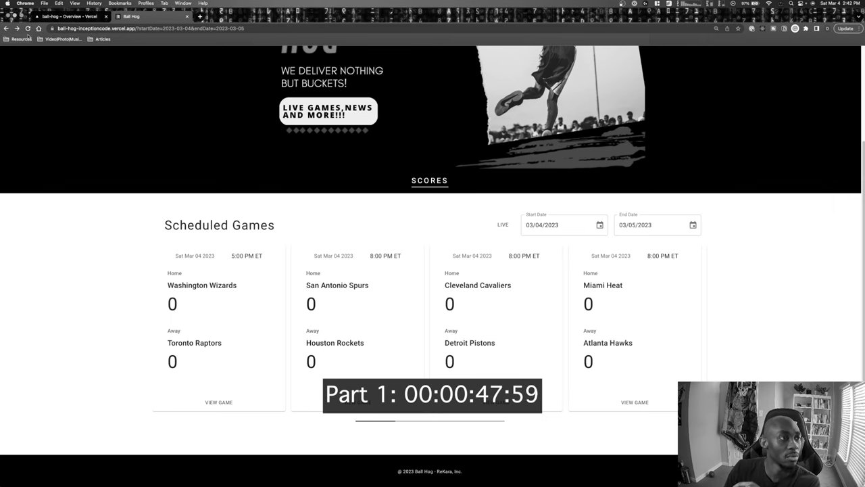
# - Scroll up to show the hero banner with the 'We deliver nothing but buckets' tagline
pyautogui.scroll(3)
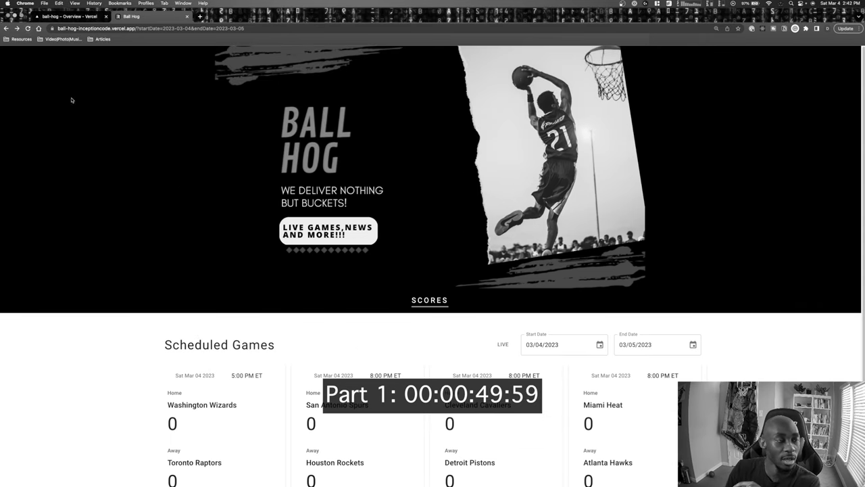
pyautogui.moveTo(229, 282)
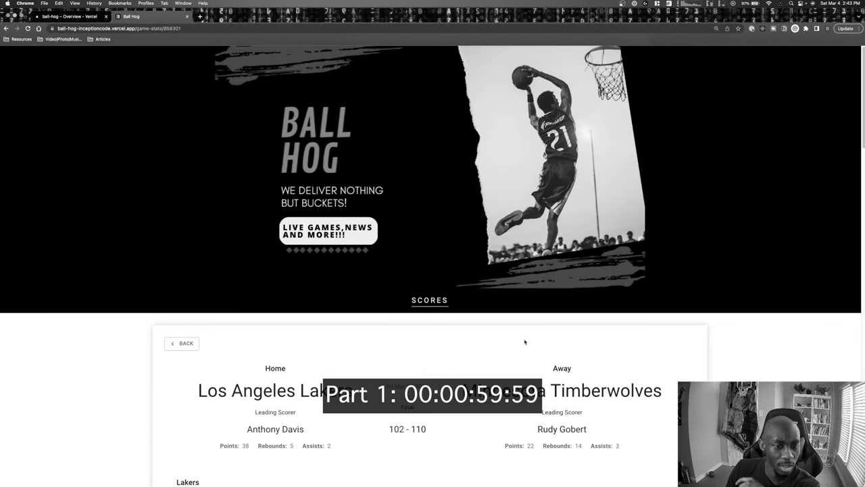
# - Scroll the Lakers box scores, then go Back to the Sun Mar 05 Scheduled Games list
pyautogui.scroll(-3)
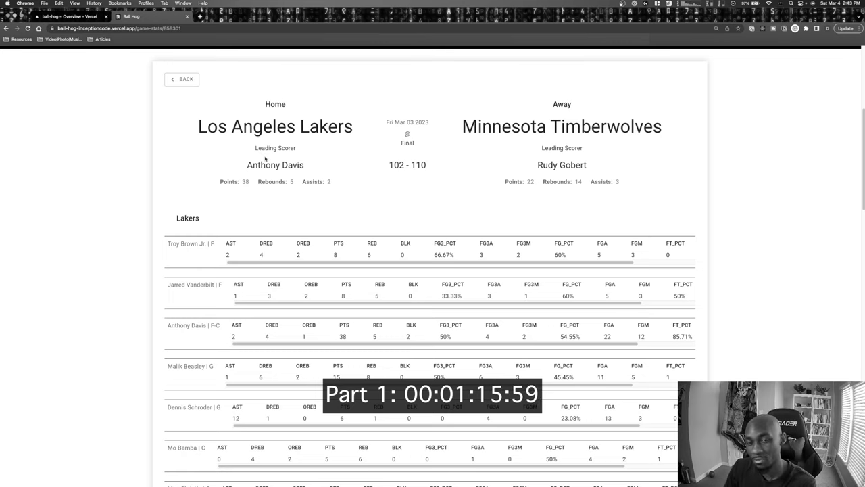
pyautogui.click(182, 79)
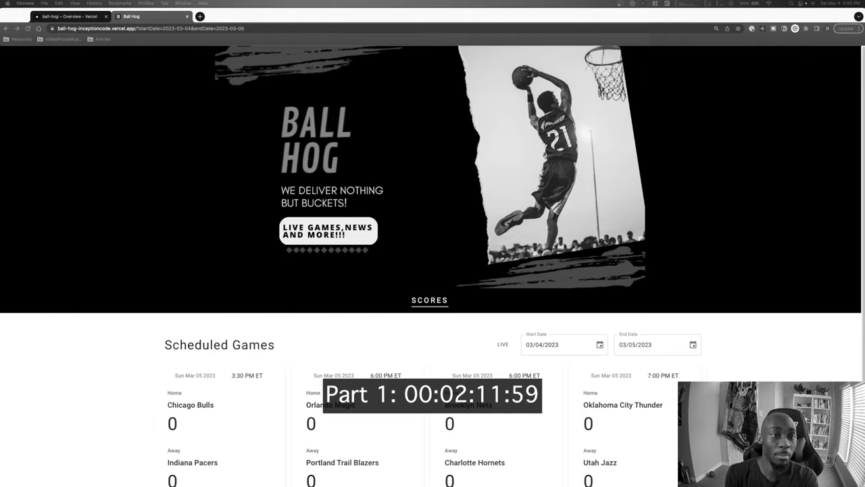
pyautogui.scroll(-3)
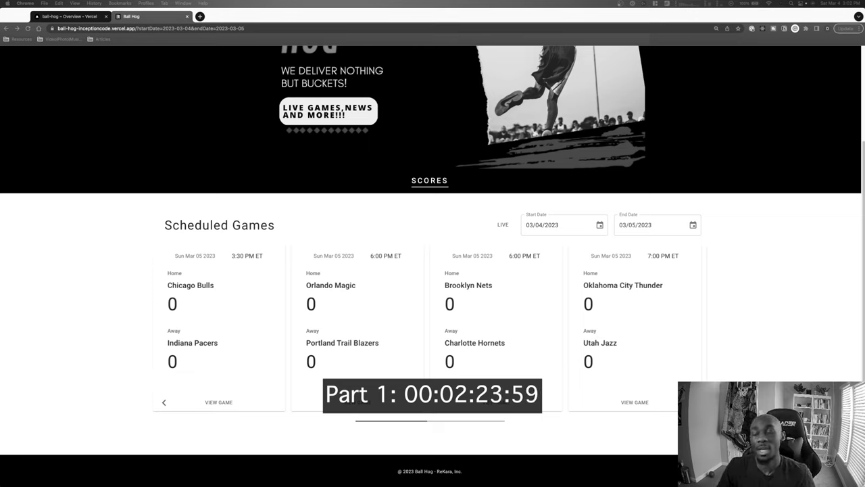
pyautogui.moveTo(795, 310)
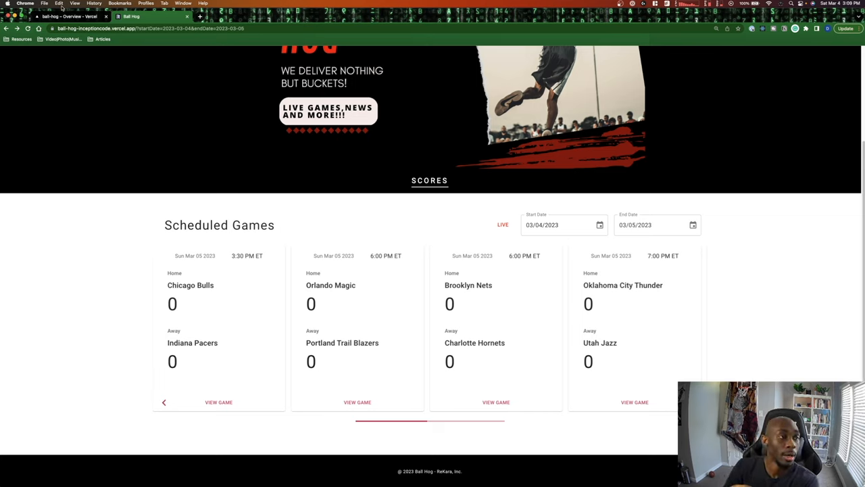
pyautogui.click(68, 17)
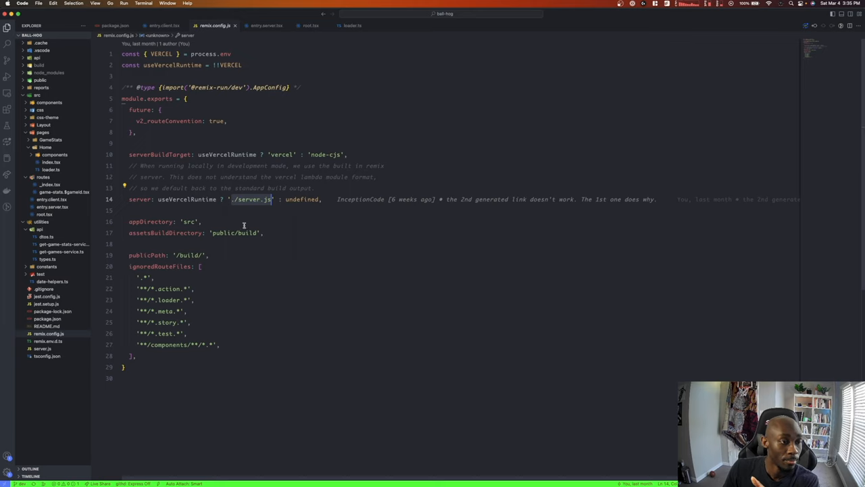
pyautogui.moveTo(223, 206)
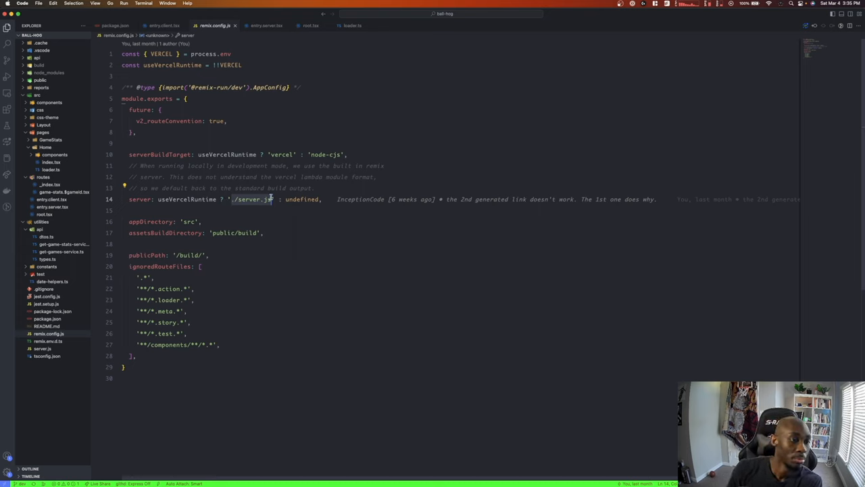
pyautogui.doubleClick(188, 198)
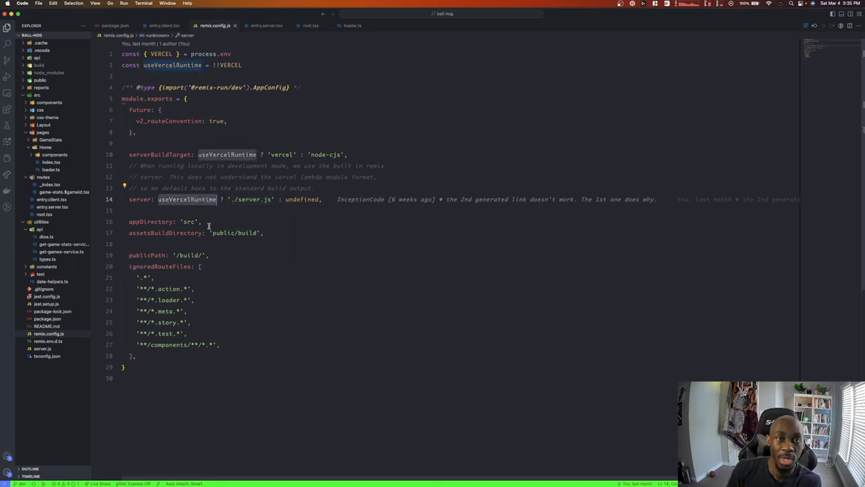
pyautogui.doubleClick(303, 198)
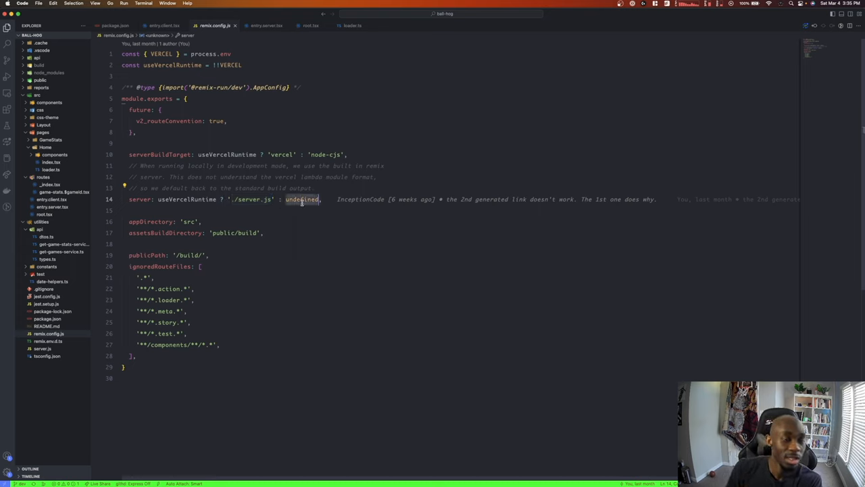
pyautogui.moveTo(302, 223)
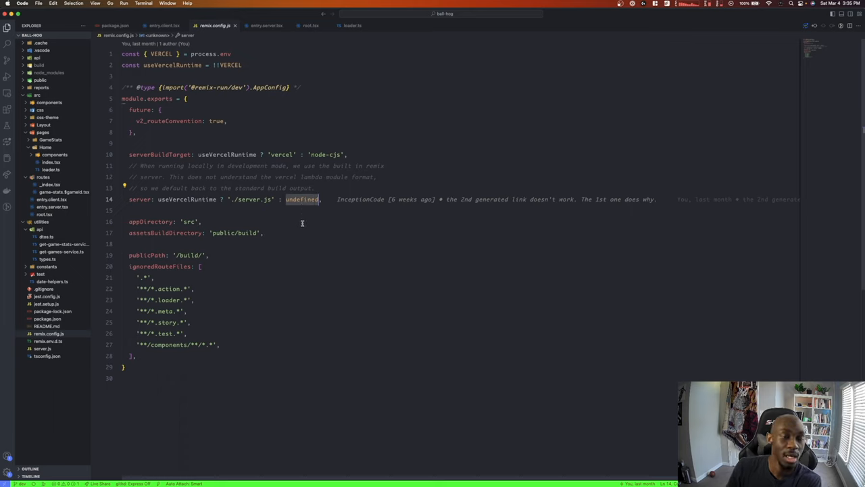
pyautogui.moveTo(305, 236)
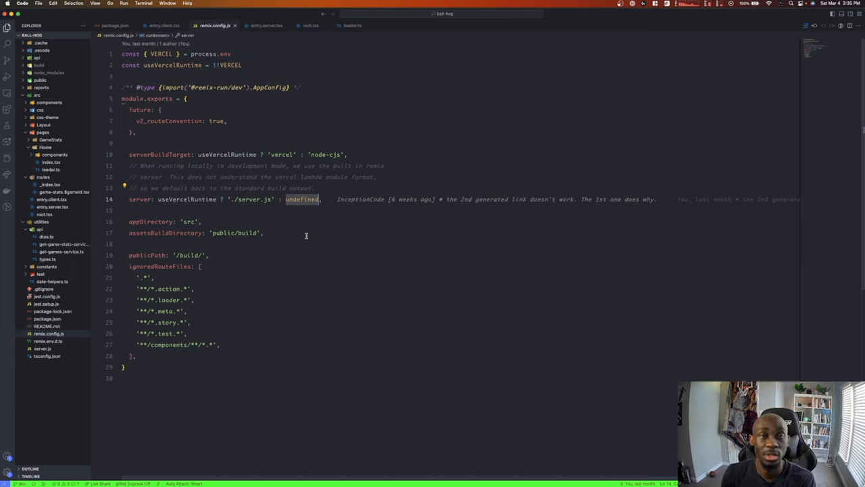
pyautogui.moveTo(286, 229)
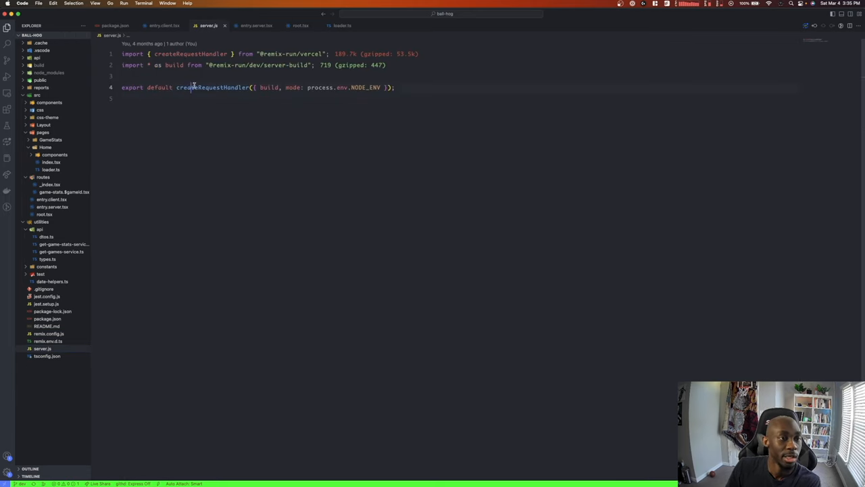
# - Highlight createRequestHandler and its mode option in server.js's default export
pyautogui.doubleClick(213, 87)
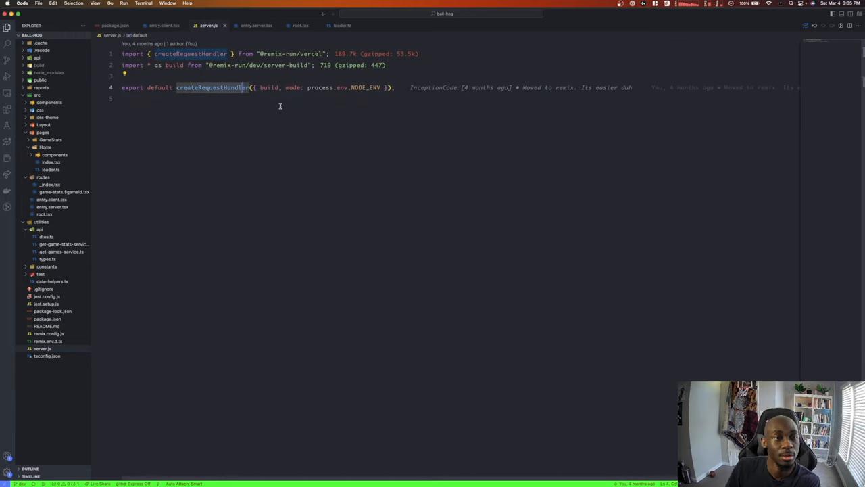
pyautogui.moveTo(269, 88)
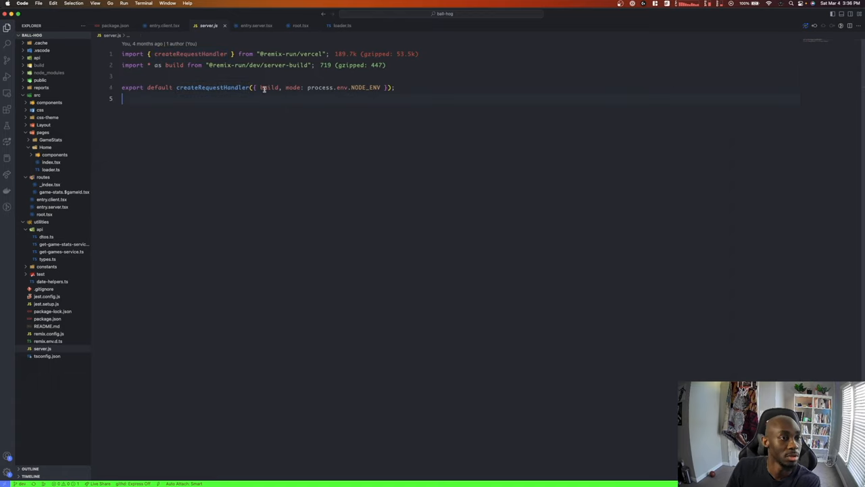
pyautogui.doubleClick(268, 87)
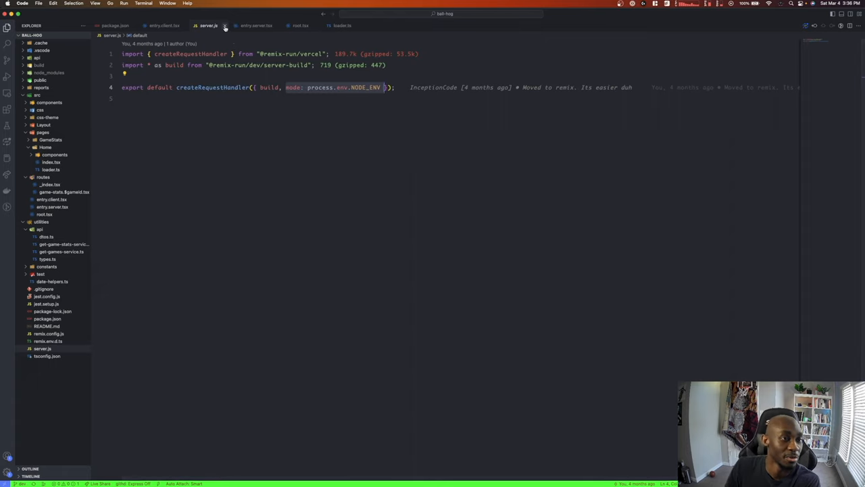
pyautogui.doubleClick(212, 87)
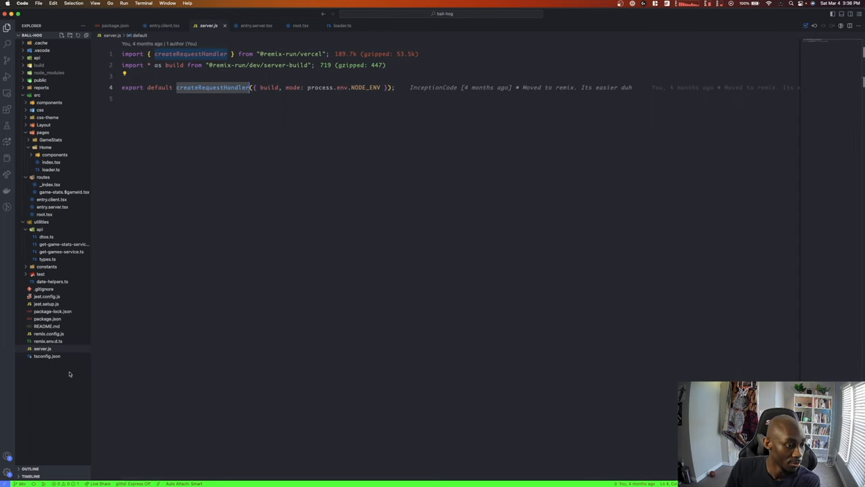
# - Inspect the serverBuildTarget setting in remix.config.js, then return to server.js
pyautogui.click(49, 333)
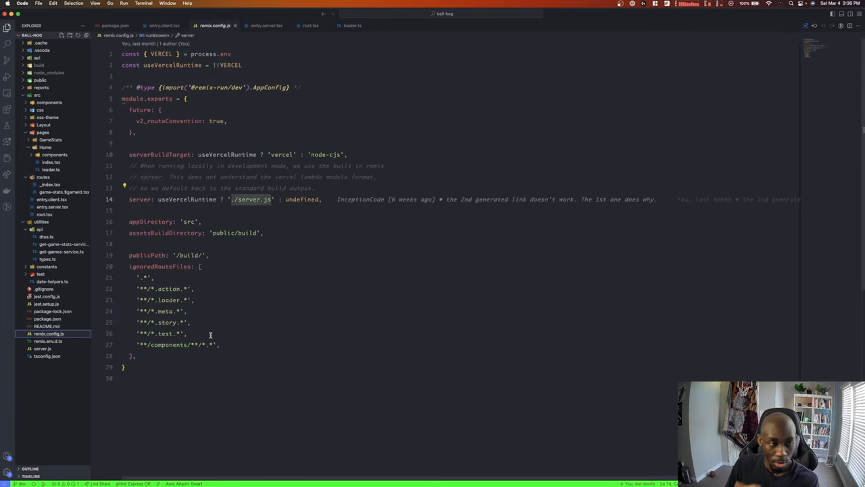
pyautogui.click(147, 373)
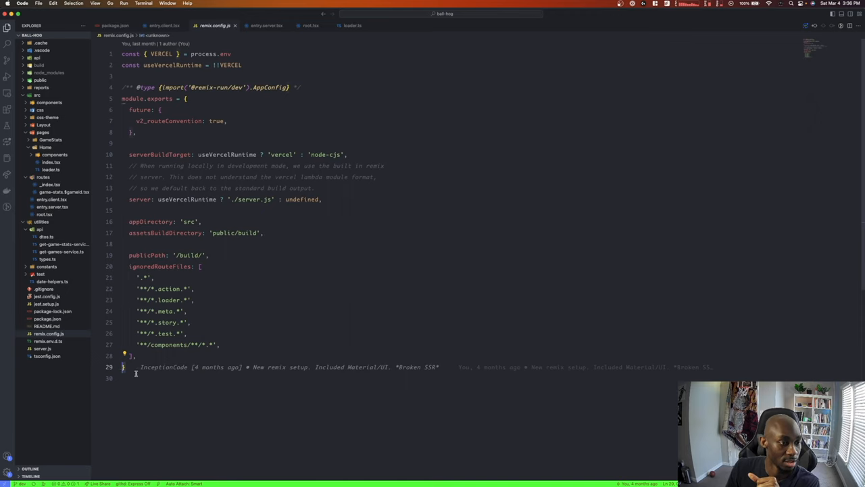
pyautogui.click(162, 154)
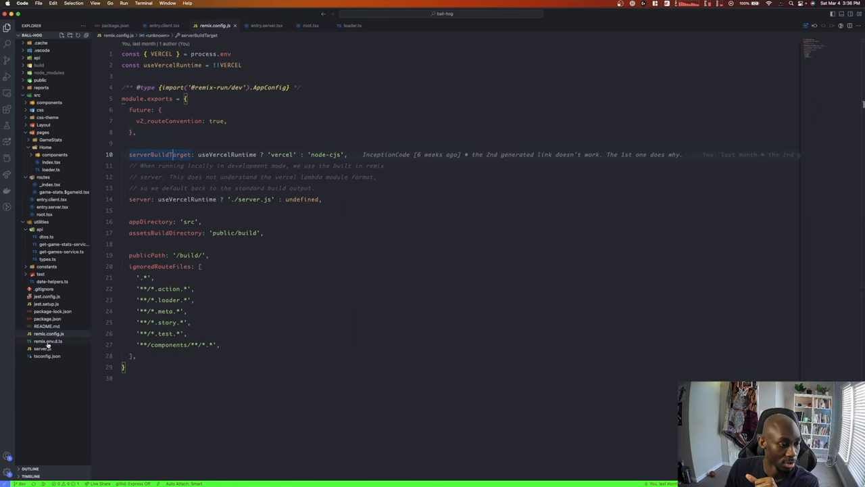
pyautogui.click(42, 348)
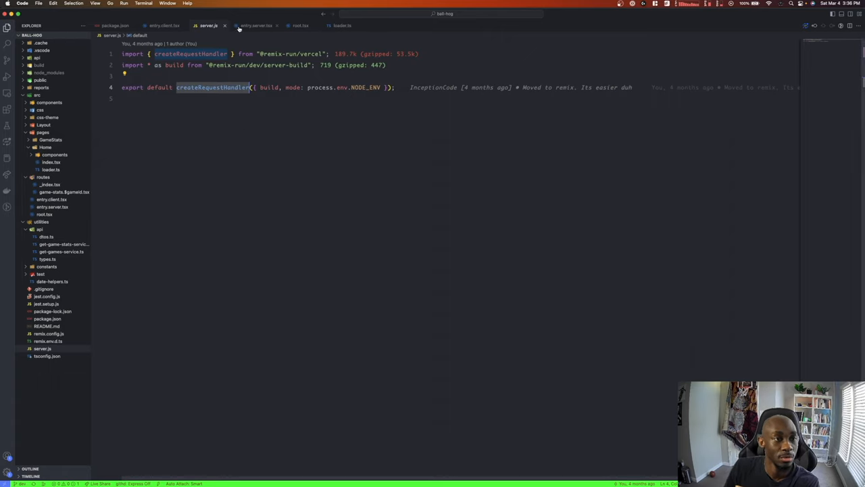
pyautogui.click(256, 25)
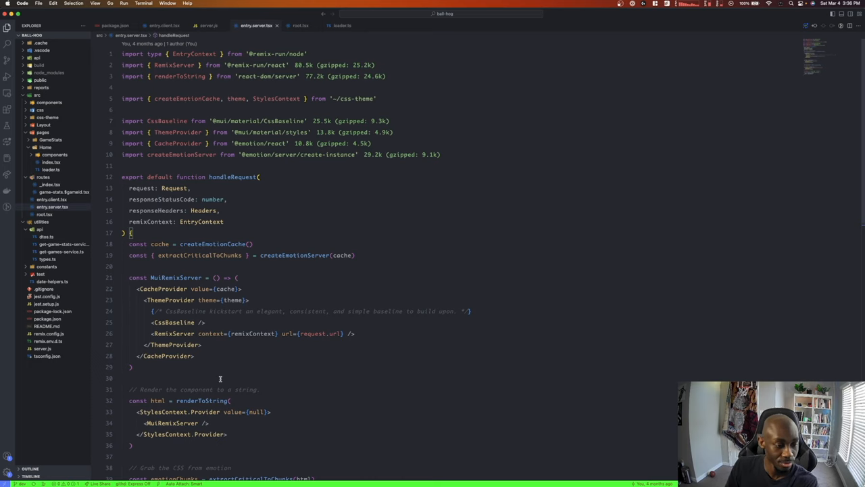
pyautogui.scroll(-3)
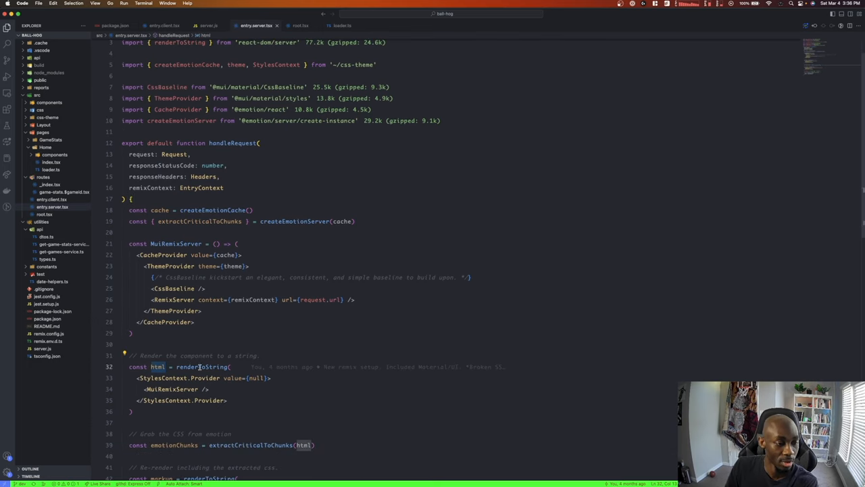
pyautogui.scroll(-3)
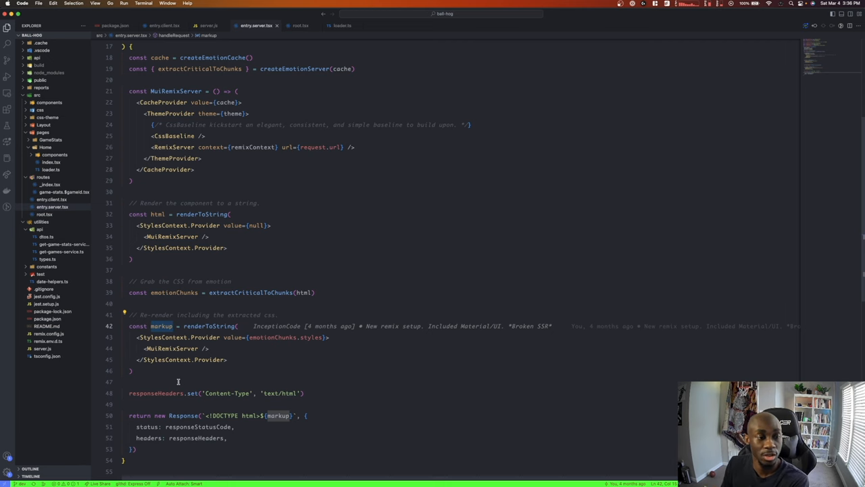
pyautogui.scroll(3)
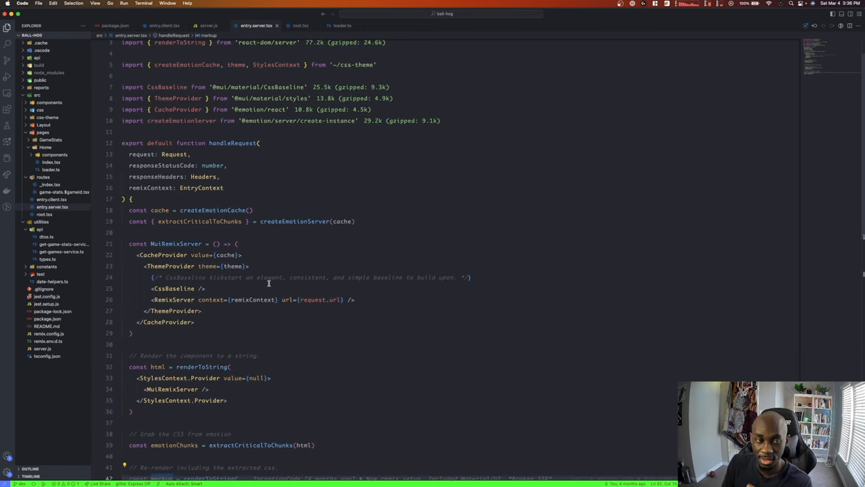
pyautogui.scroll(-3)
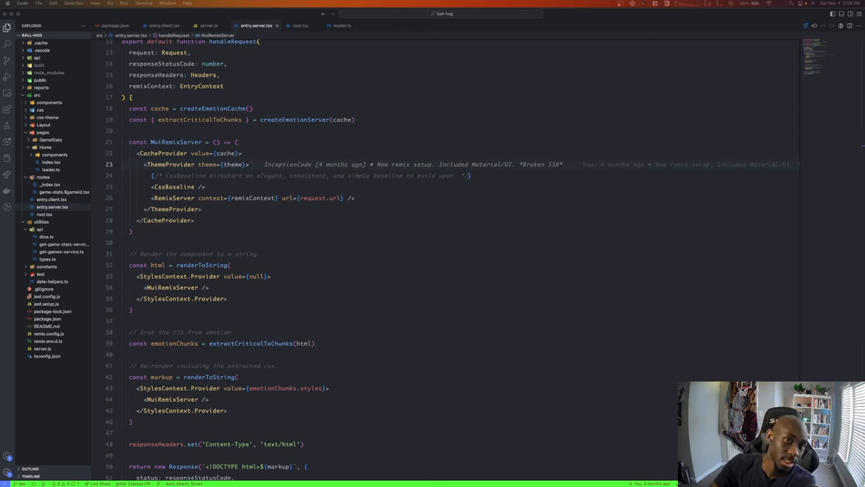
pyautogui.moveTo(286, 126)
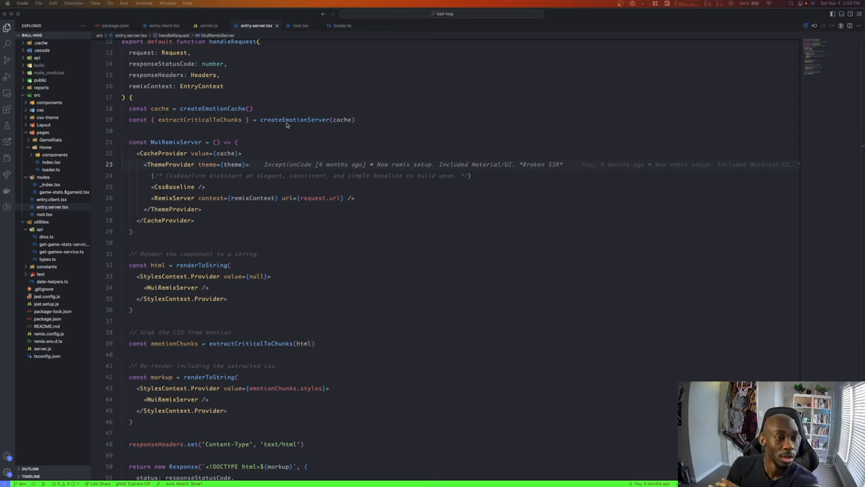
pyautogui.click(354, 119)
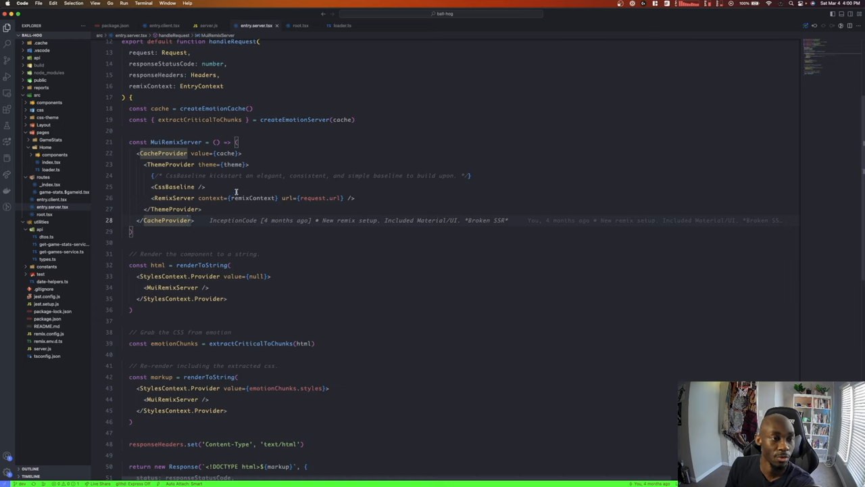
pyautogui.moveTo(245, 187)
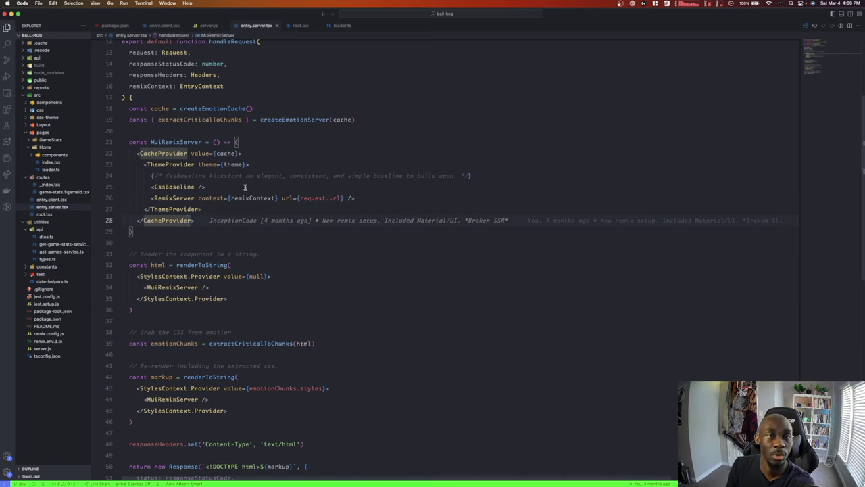
pyautogui.moveTo(247, 190)
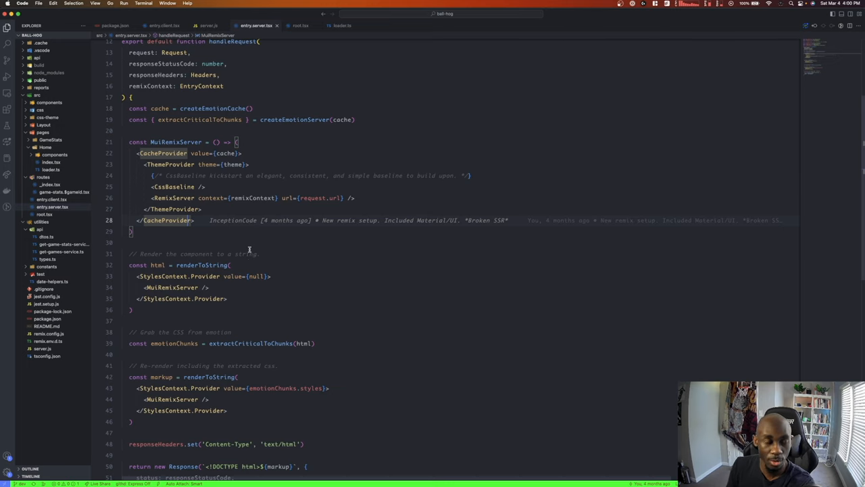
pyautogui.scroll(-3)
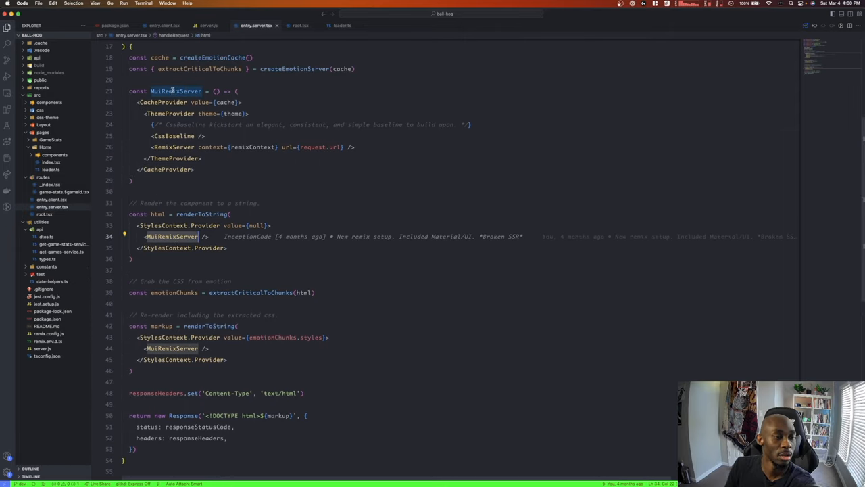
pyautogui.moveTo(221, 114)
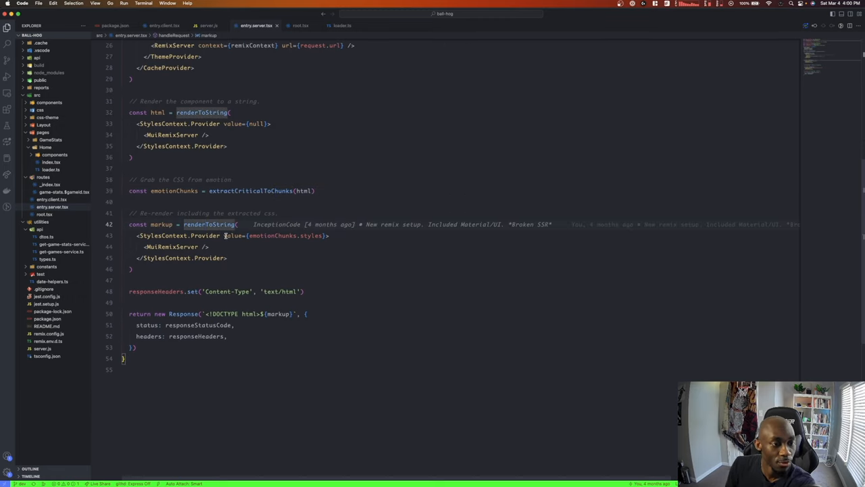
pyautogui.doubleClick(162, 224)
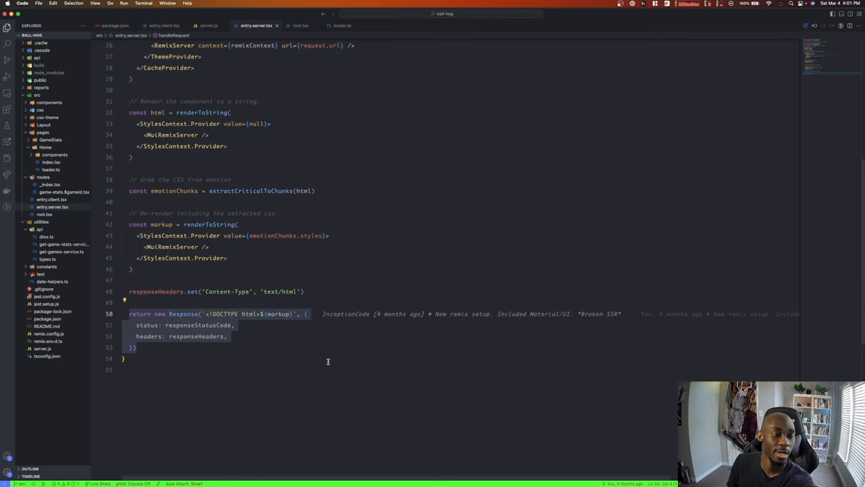
pyautogui.moveTo(245, 336)
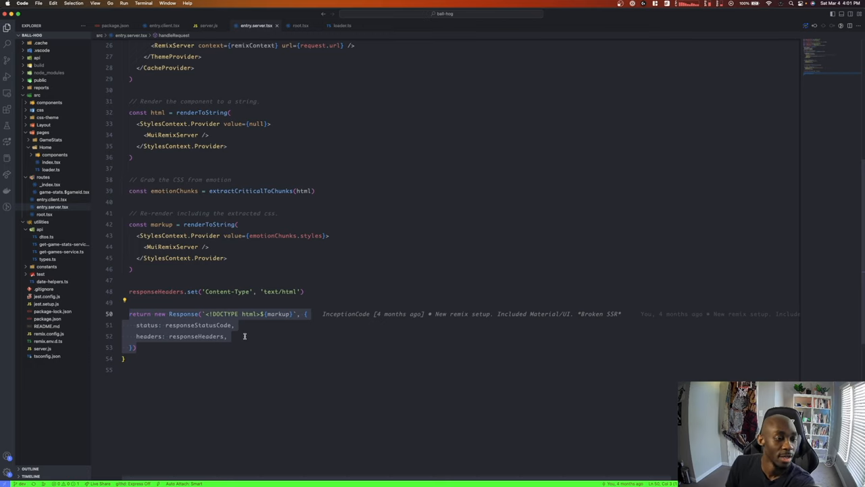
pyautogui.scroll(3)
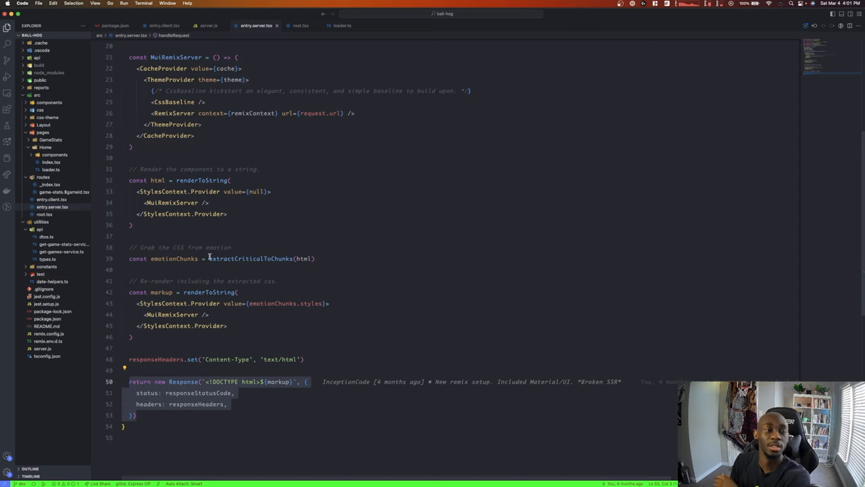
pyautogui.scroll(3)
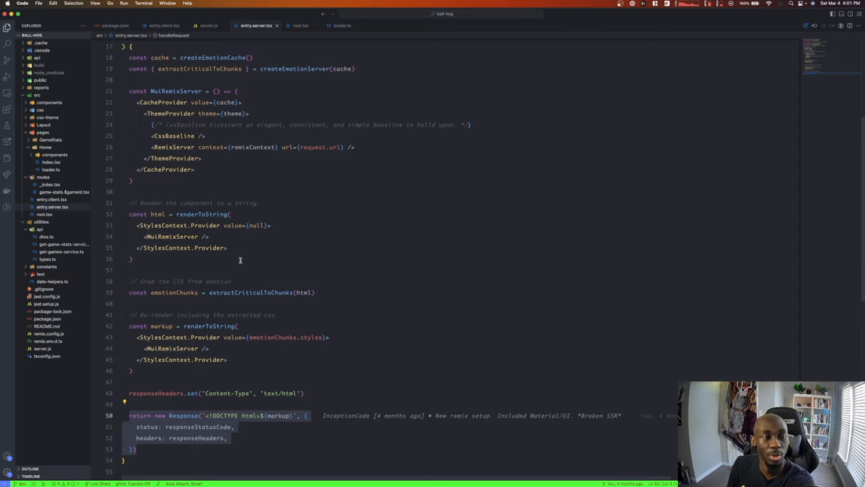
pyautogui.scroll(3)
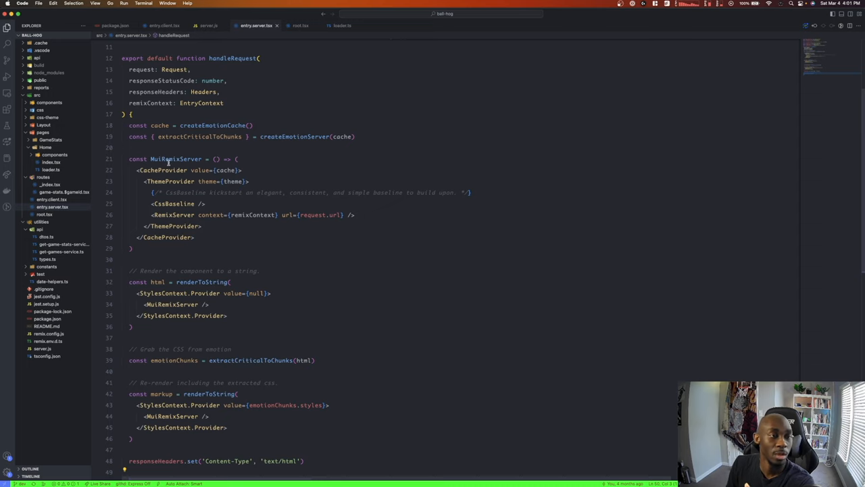
pyautogui.scroll(-3)
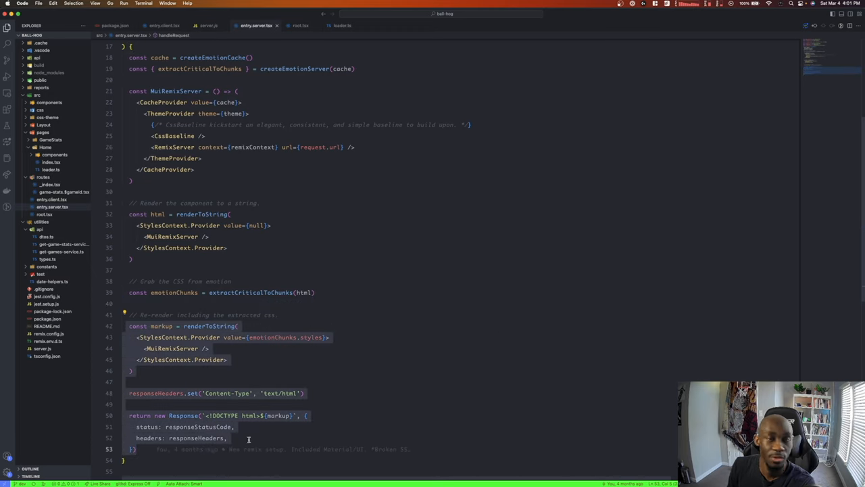
pyautogui.scroll(3)
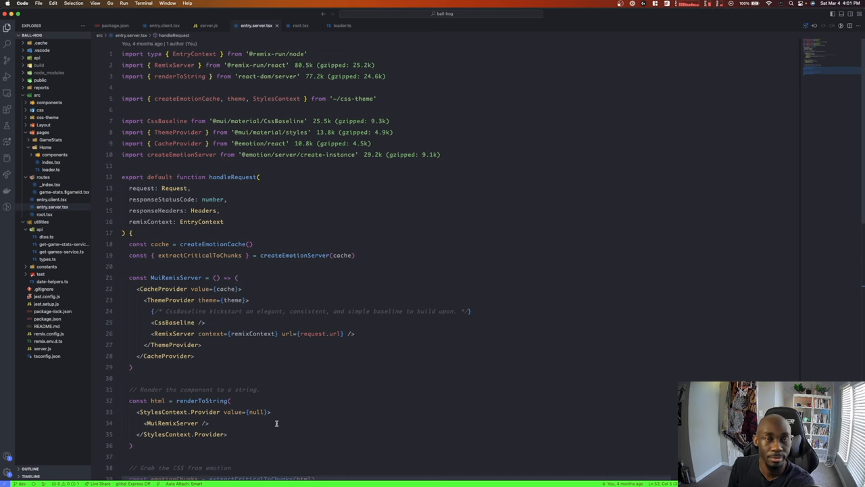
pyautogui.scroll(-3)
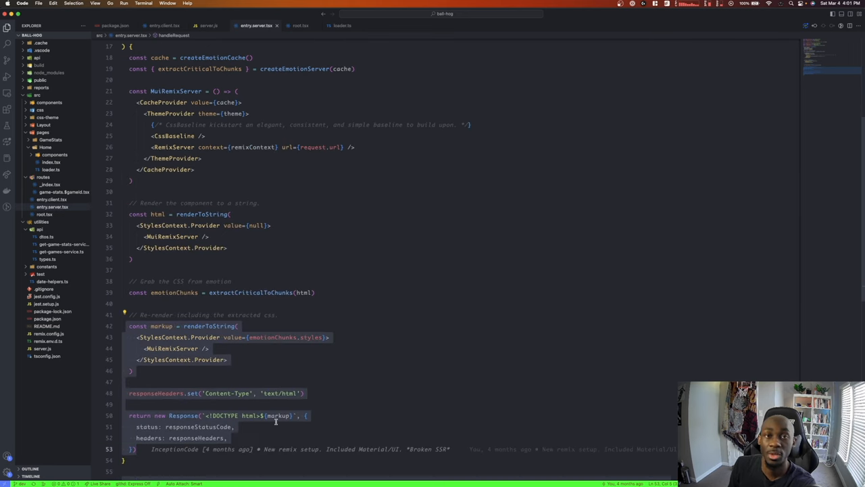
pyautogui.moveTo(277, 415)
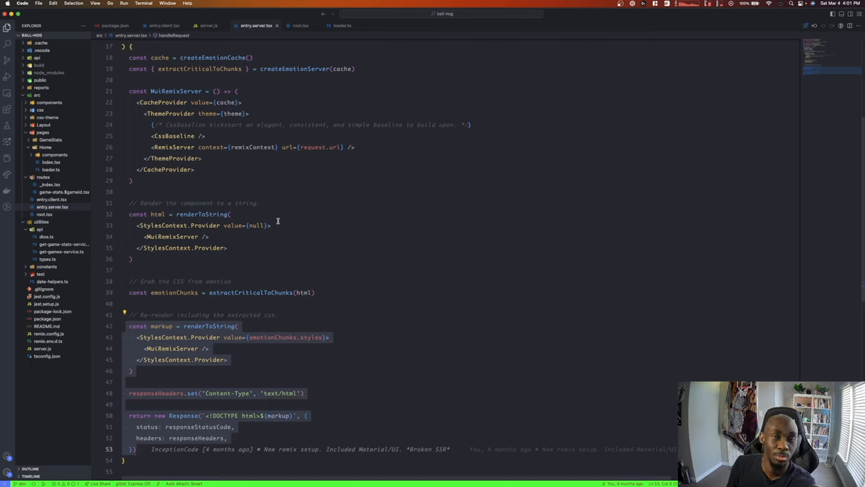
pyautogui.moveTo(202, 393)
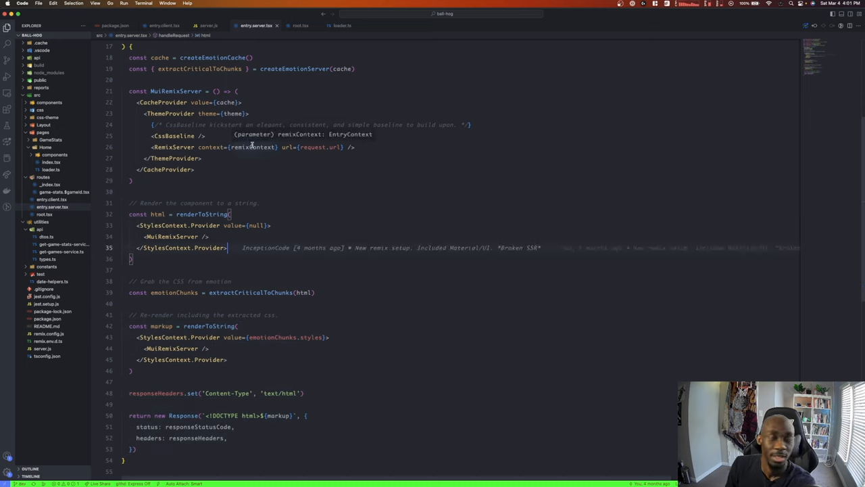
pyautogui.moveTo(209, 55)
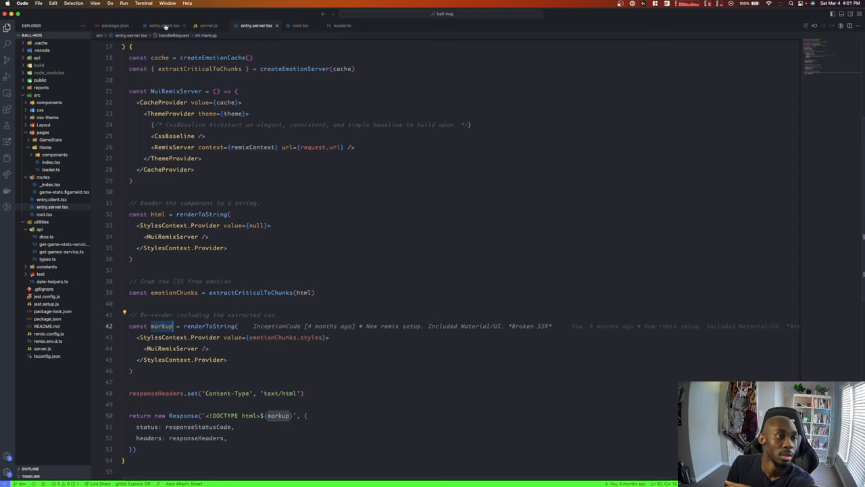
# - Read entry.client.tsx's hydrate function and its requestIdleCallback fallback
pyautogui.click(162, 25)
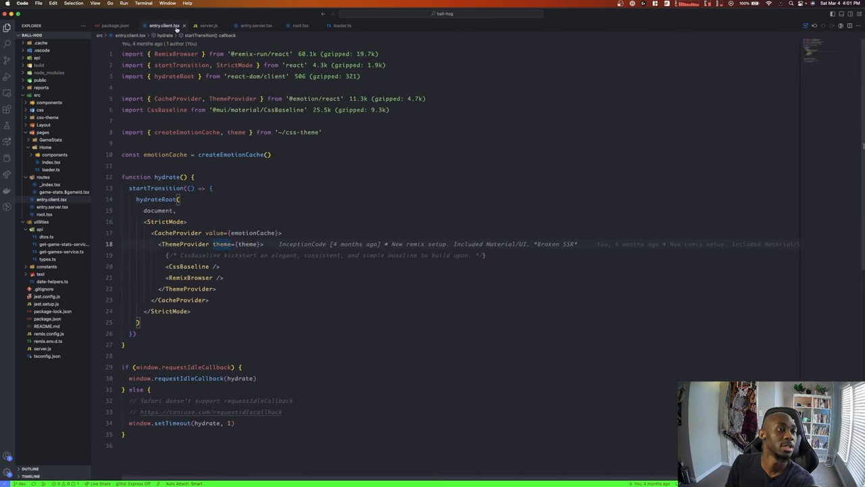
pyautogui.moveTo(203, 212)
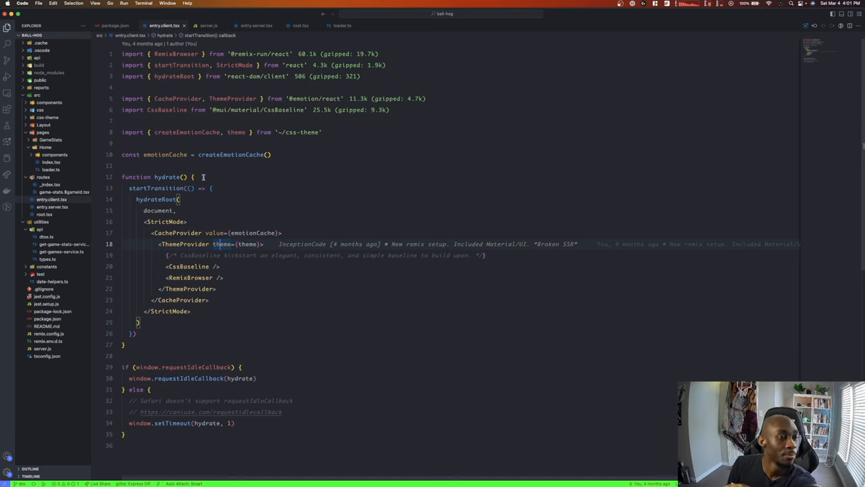
pyautogui.click(193, 177)
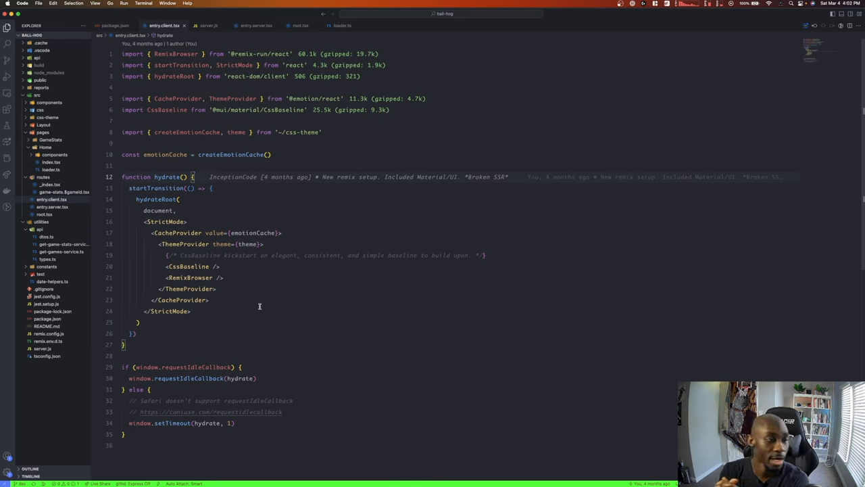
pyautogui.moveTo(212, 221)
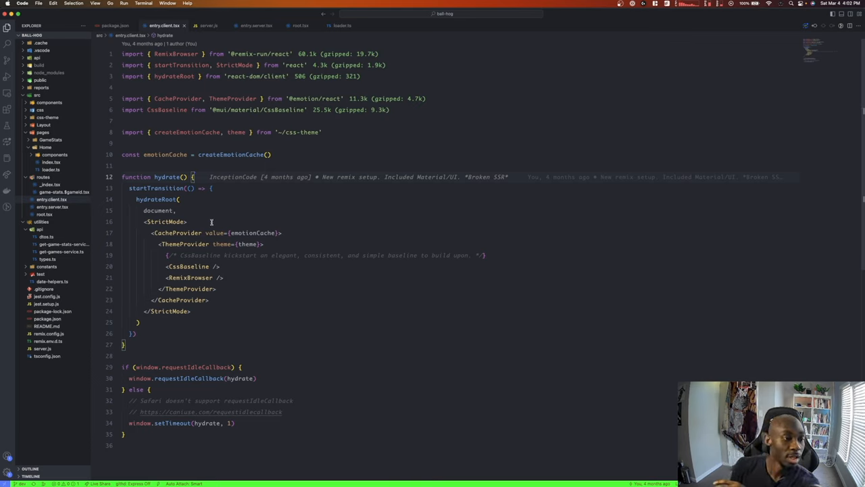
pyautogui.click(206, 206)
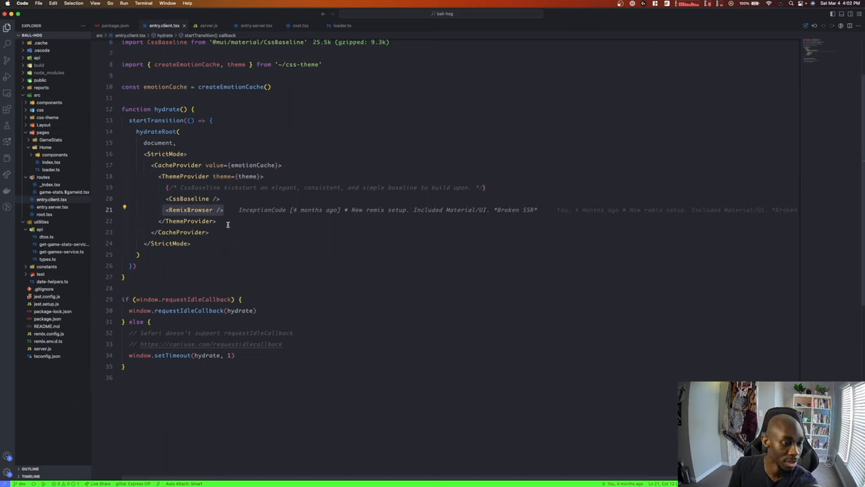
pyautogui.moveTo(218, 263)
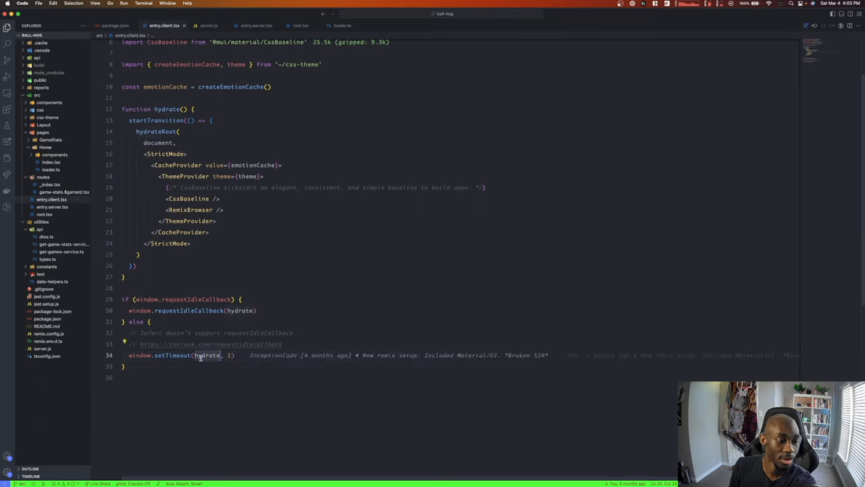
pyautogui.moveTo(240, 310)
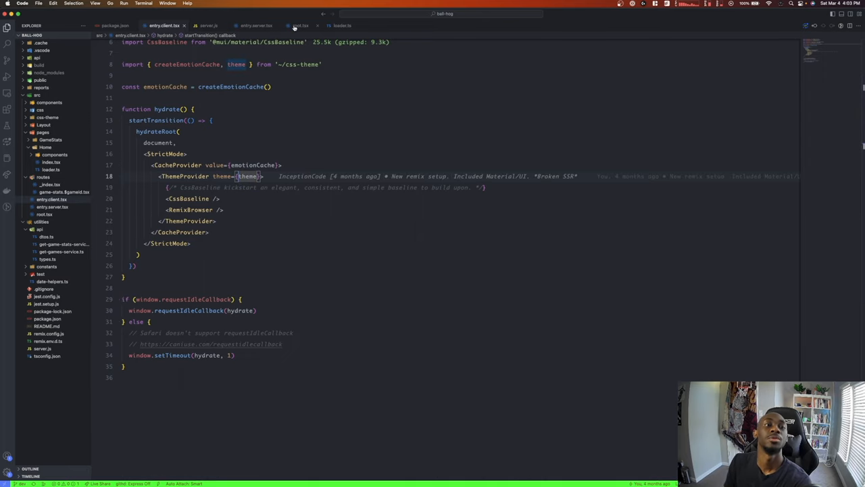
pyautogui.click(300, 25)
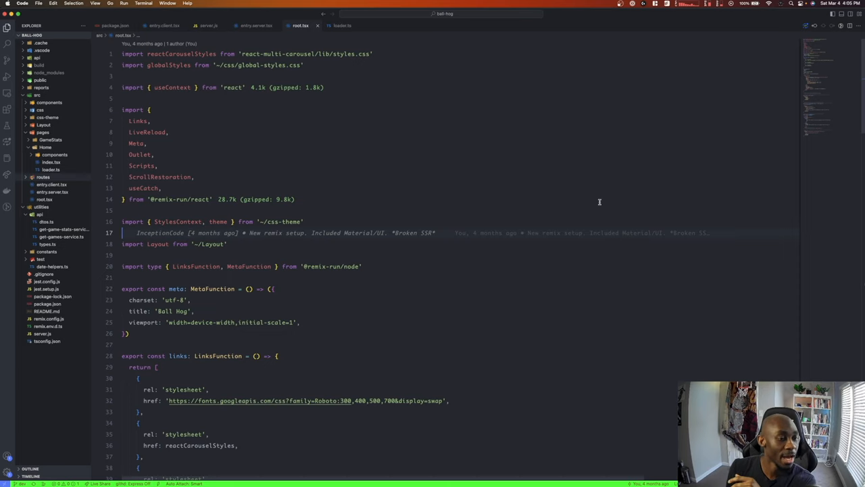
pyautogui.scroll(-3)
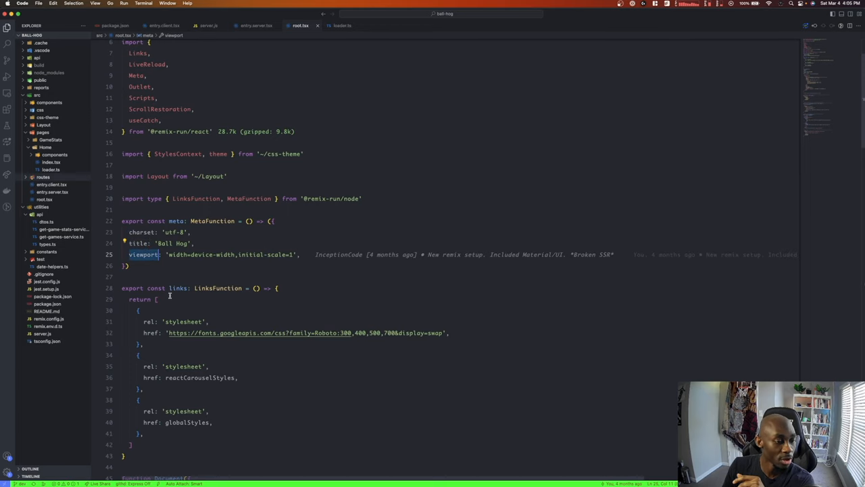
pyautogui.scroll(-3)
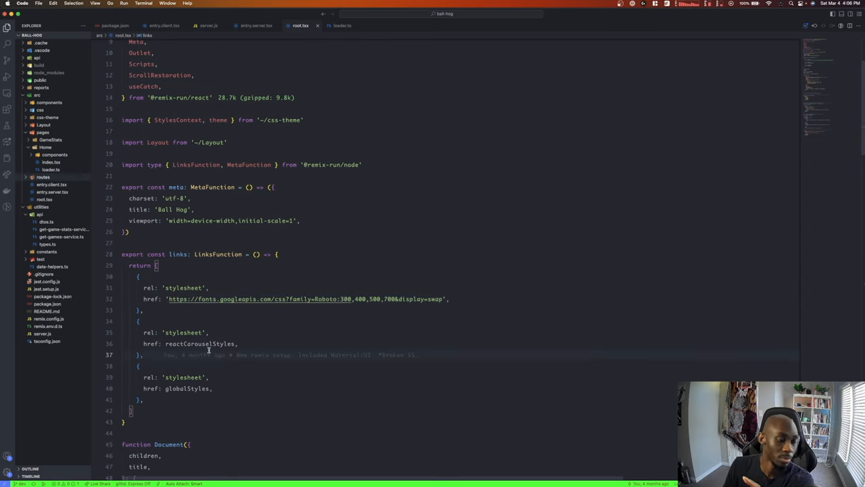
pyautogui.moveTo(173, 343)
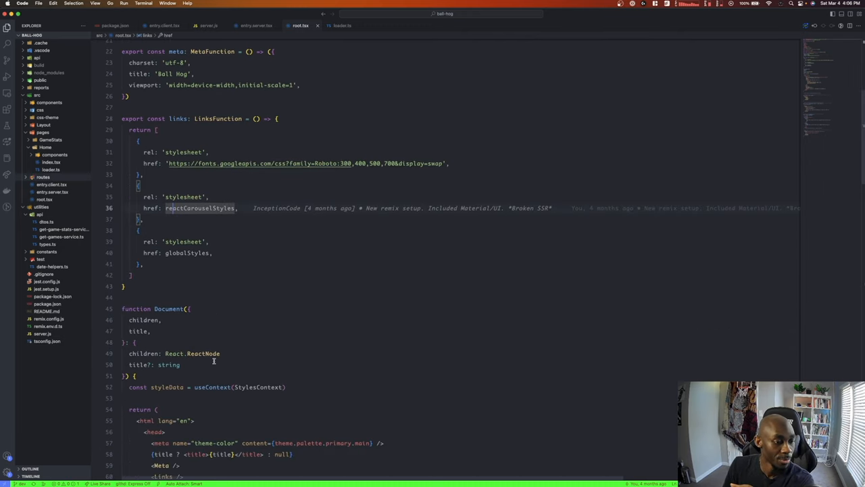
pyautogui.doubleClick(168, 309)
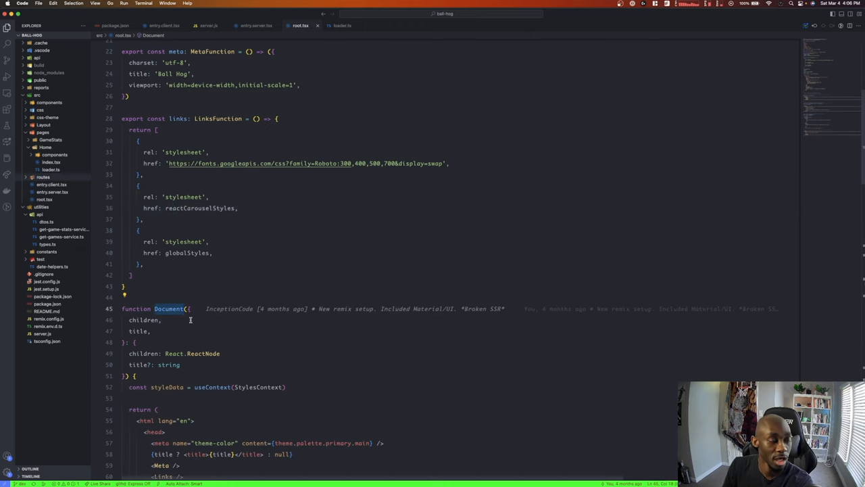
pyautogui.scroll(-3)
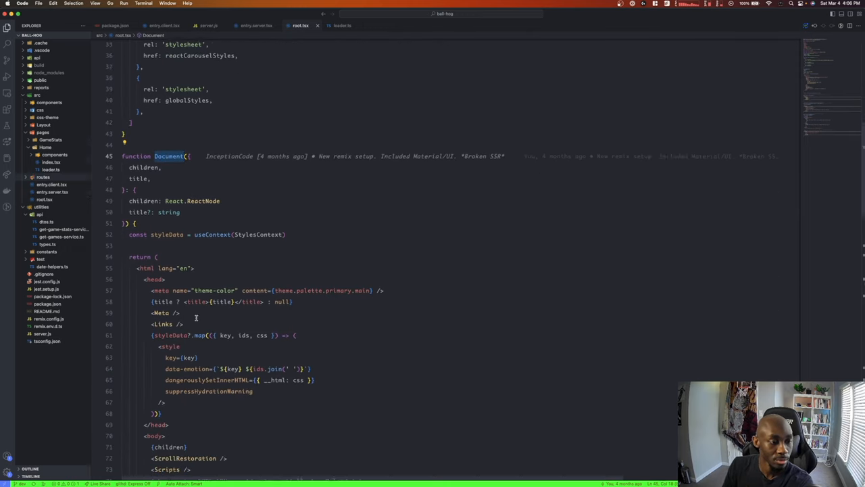
pyautogui.scroll(3)
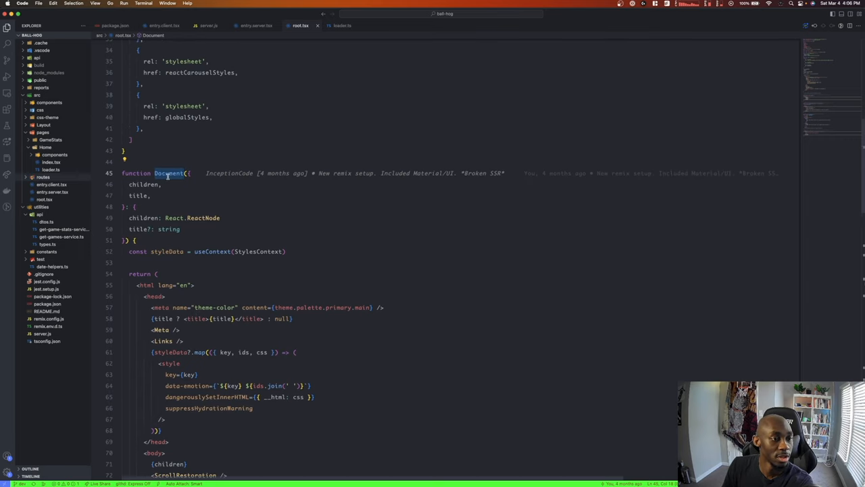
pyautogui.click(255, 26)
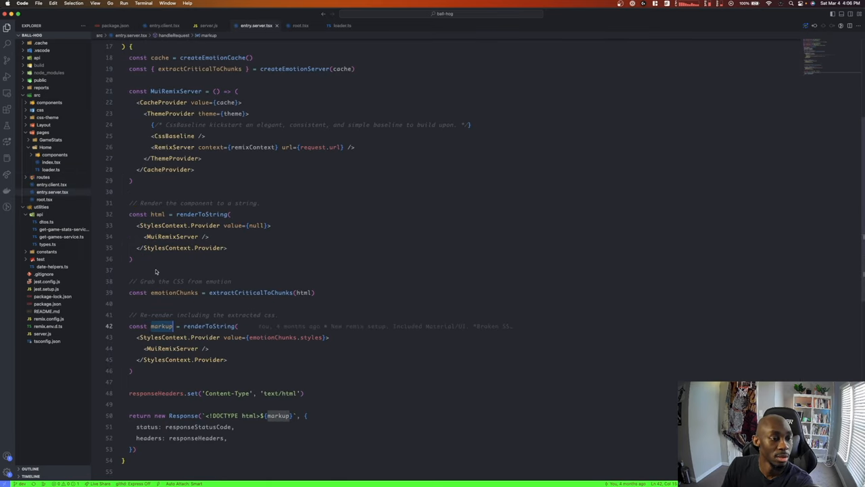
pyautogui.click(175, 147)
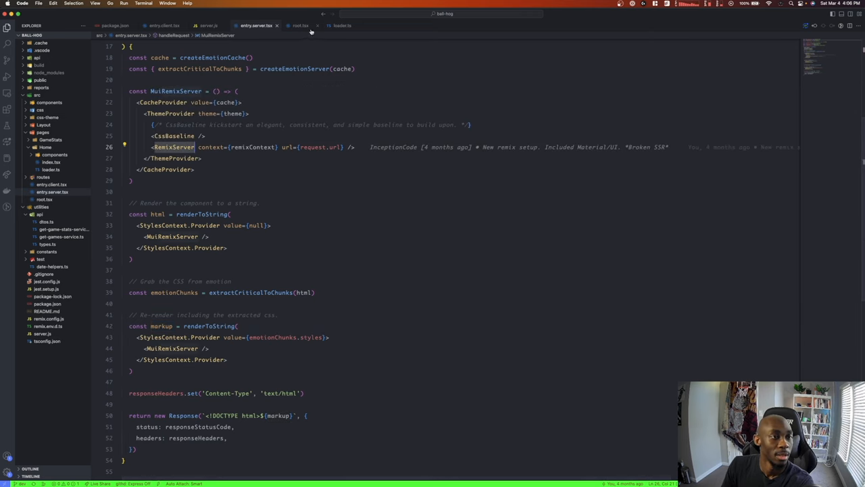
pyautogui.click(300, 26)
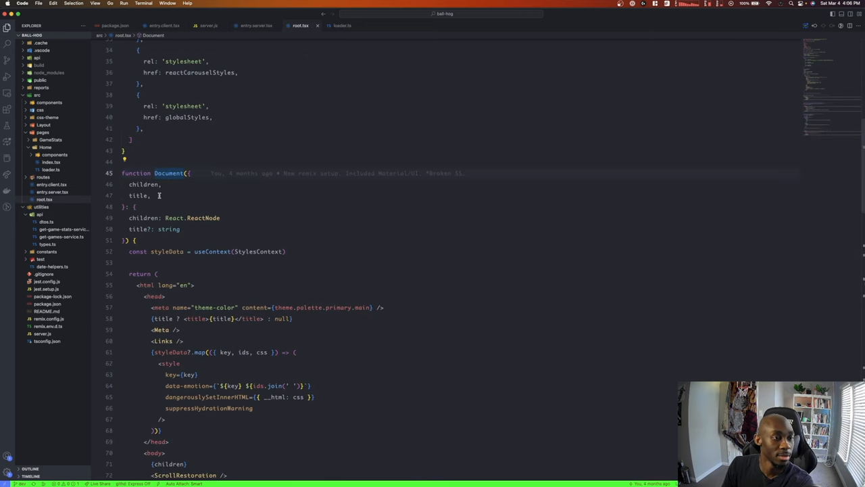
pyautogui.click(164, 25)
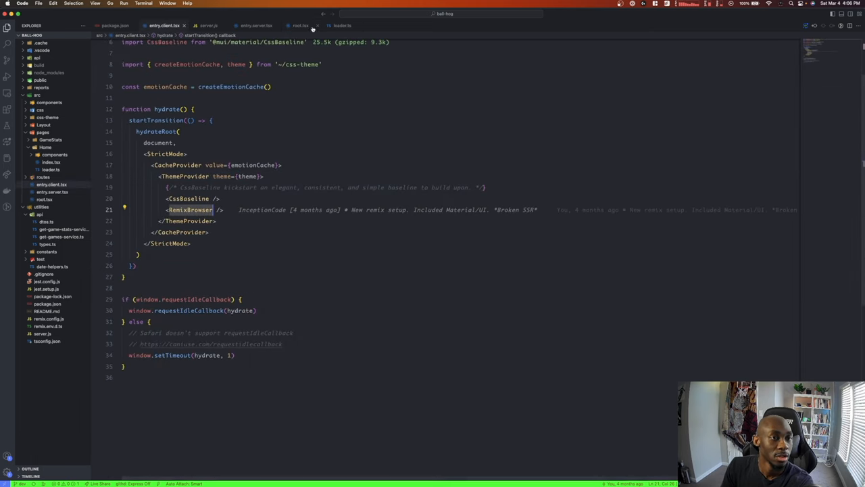
pyautogui.click(300, 25)
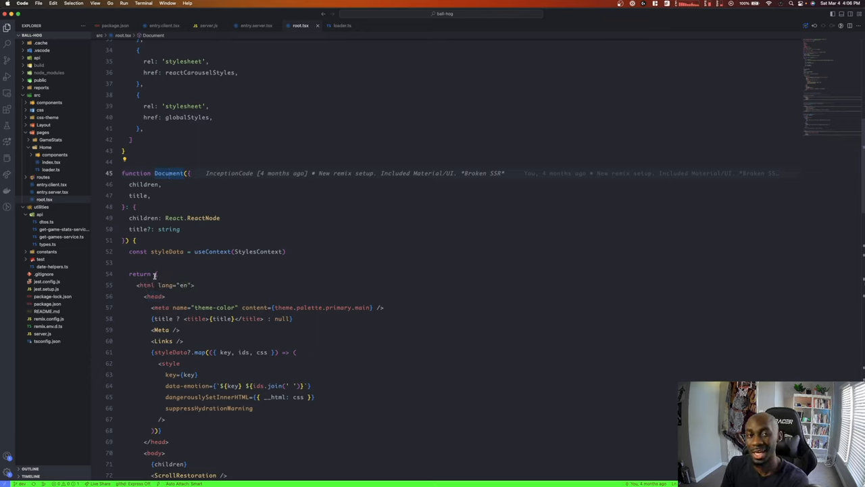
pyautogui.scroll(-3)
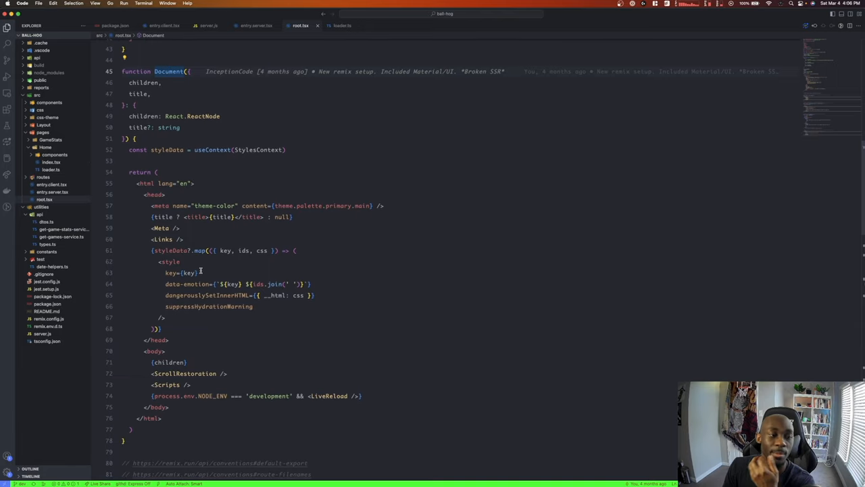
pyautogui.scroll(-3)
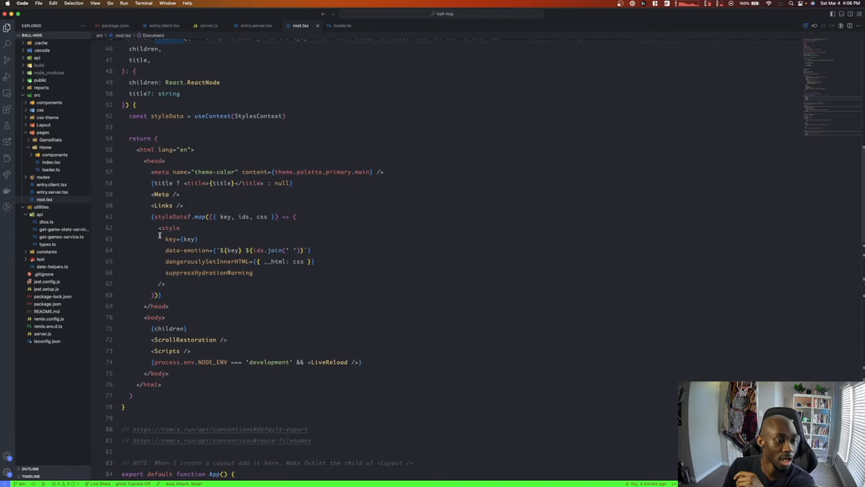
pyautogui.click(242, 272)
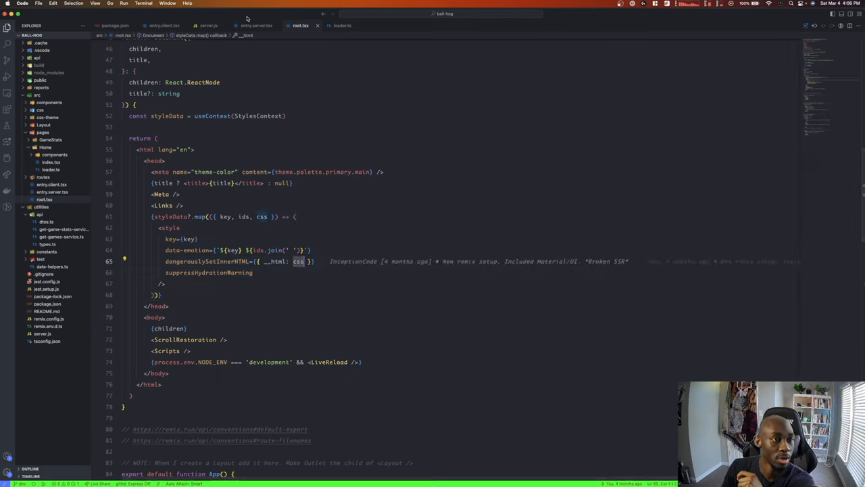
pyautogui.click(255, 25)
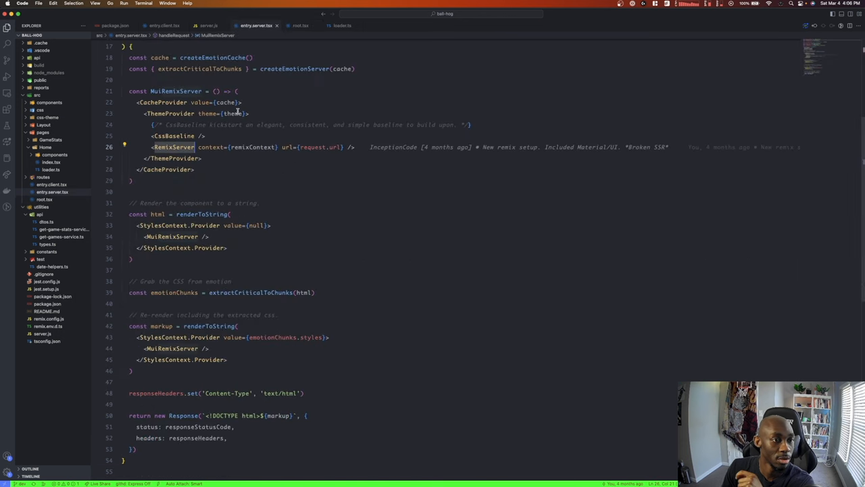
pyautogui.doubleClick(293, 68)
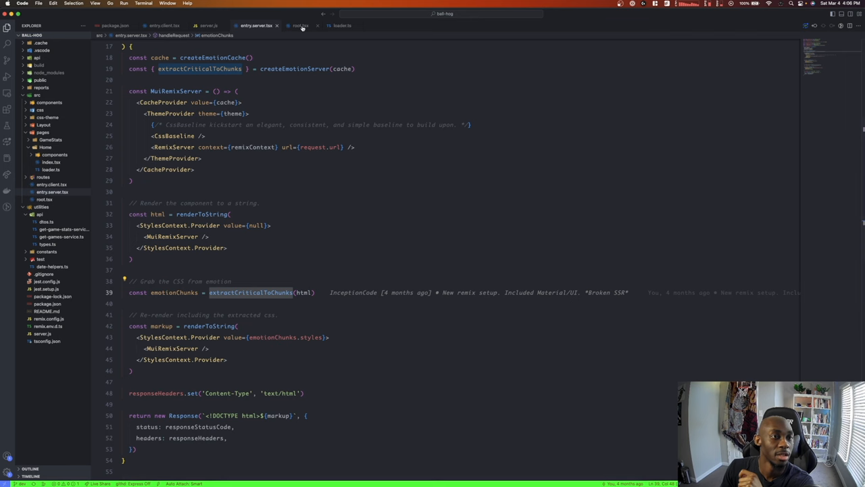
pyautogui.click(299, 25)
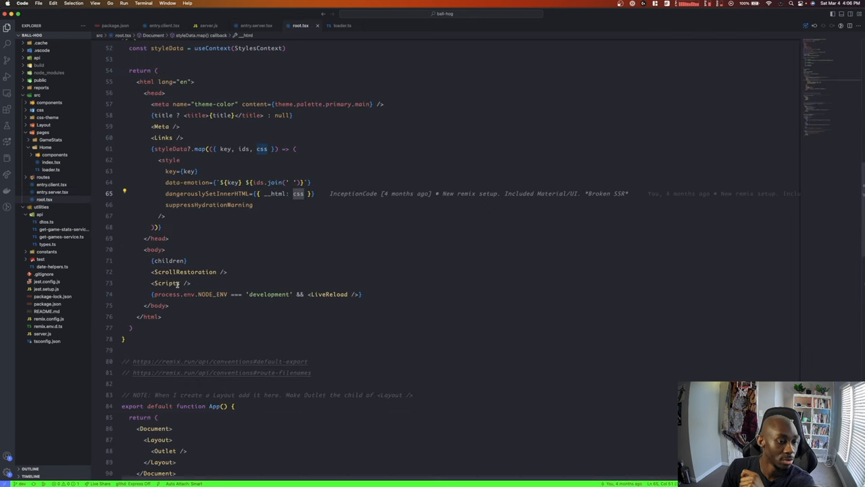
pyautogui.scroll(-3)
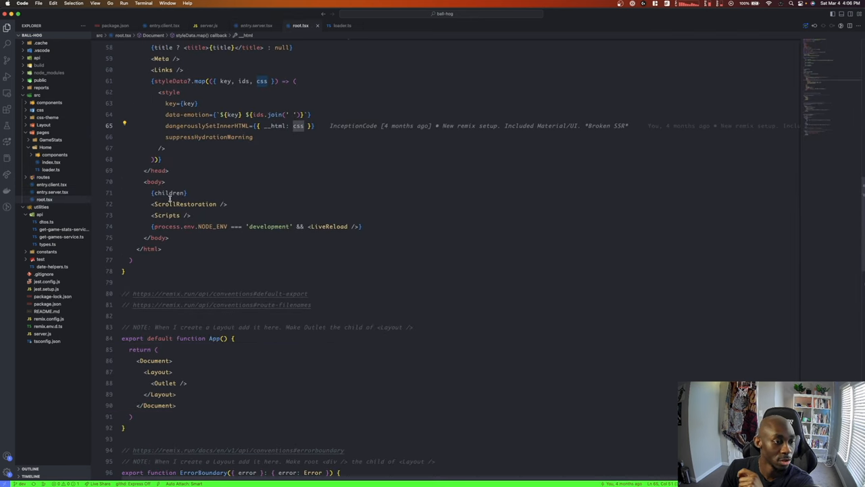
pyautogui.scroll(-3)
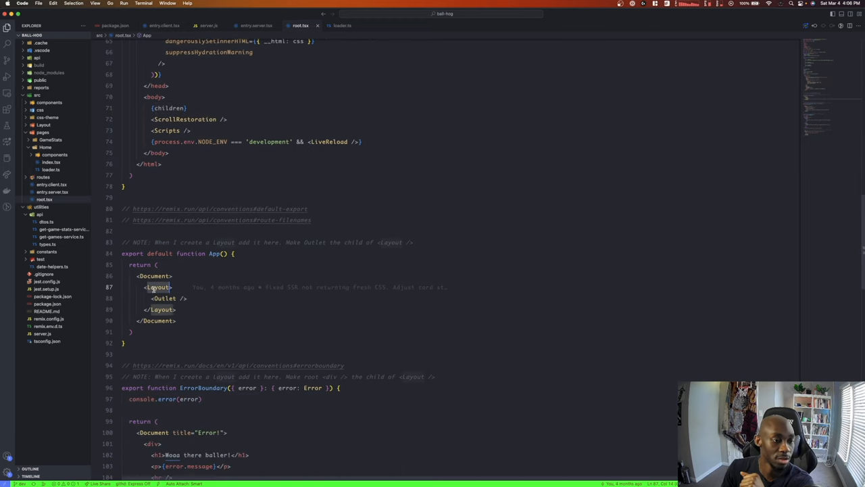
pyautogui.scroll(-3)
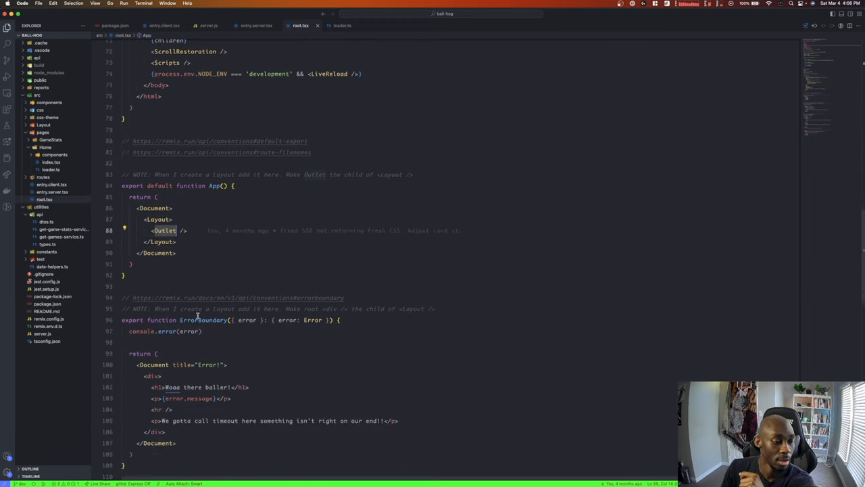
pyautogui.scroll(-3)
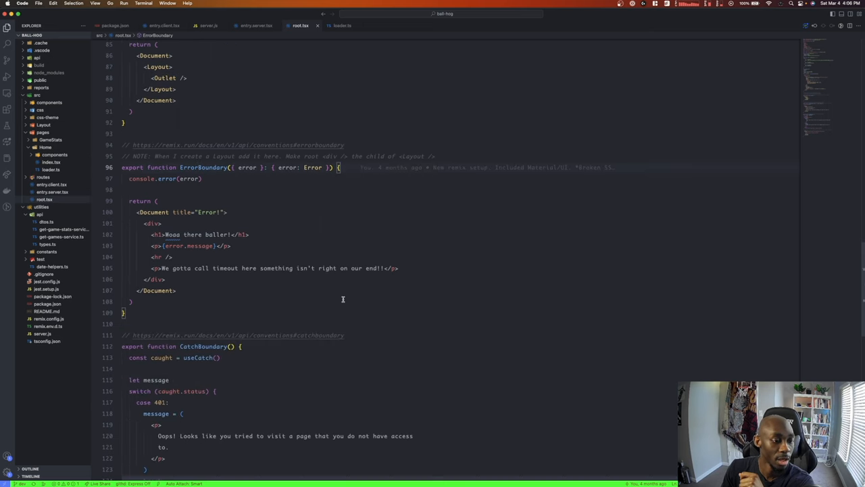
pyautogui.scroll(3)
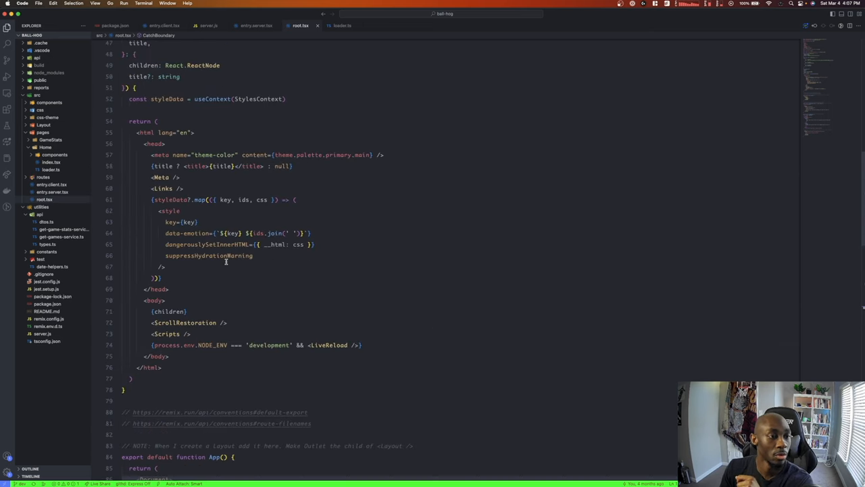
# - Scroll the Ball Hog scheduled games down and back up
pyautogui.scroll(-3)
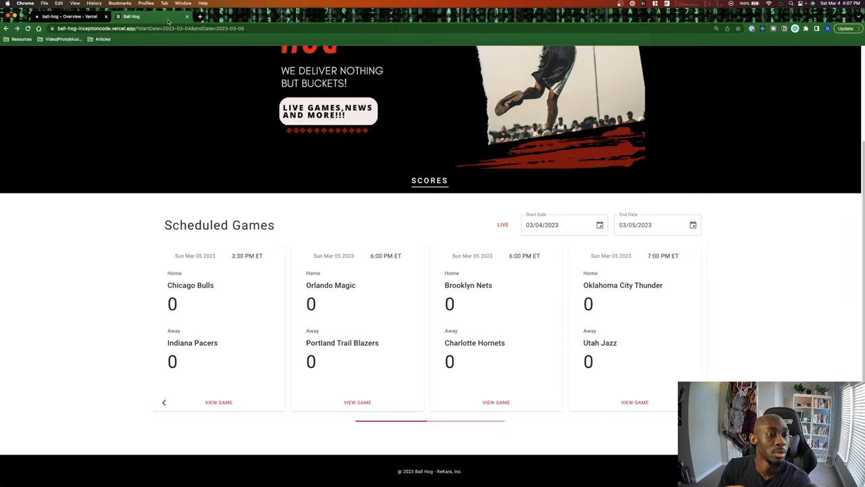
pyautogui.scroll(3)
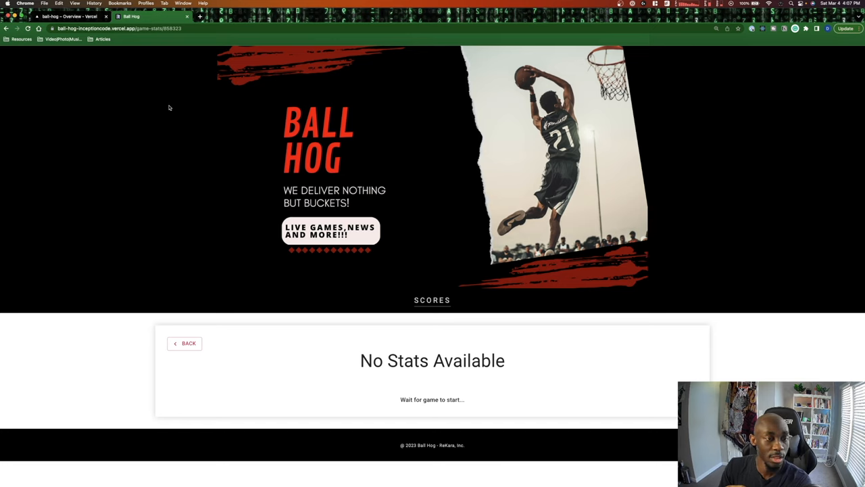
pyautogui.moveTo(458, 254)
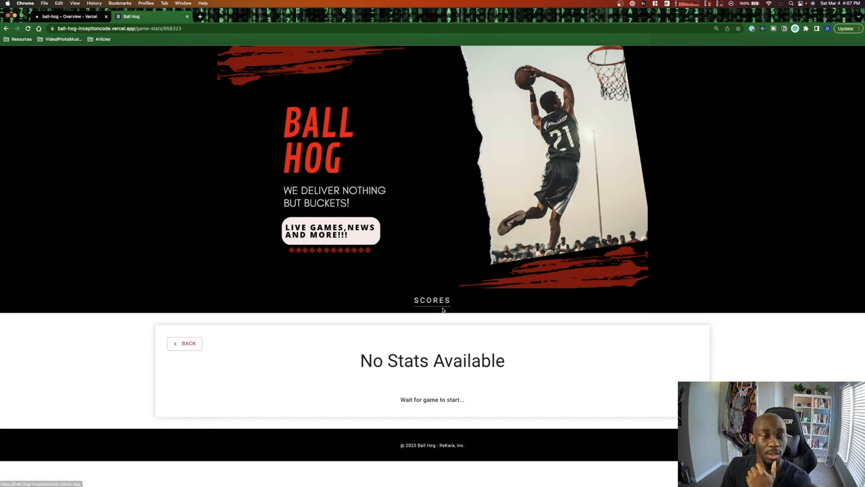
pyautogui.moveTo(435, 320)
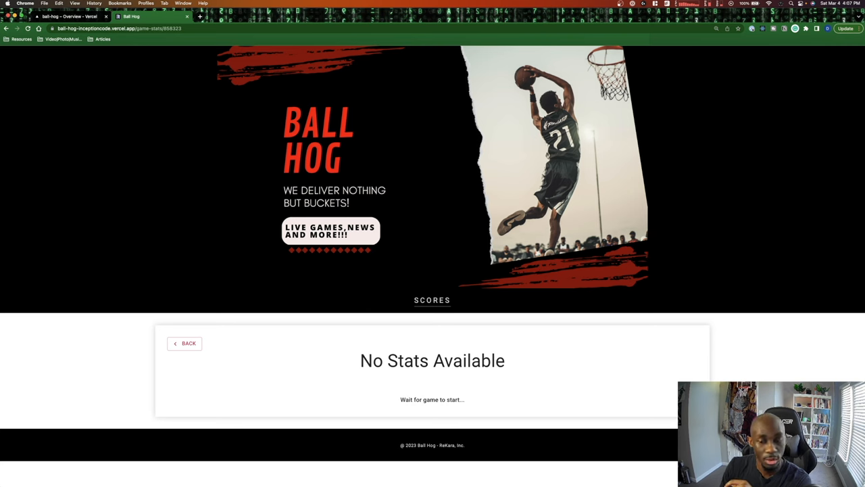
pyautogui.moveTo(548, 349)
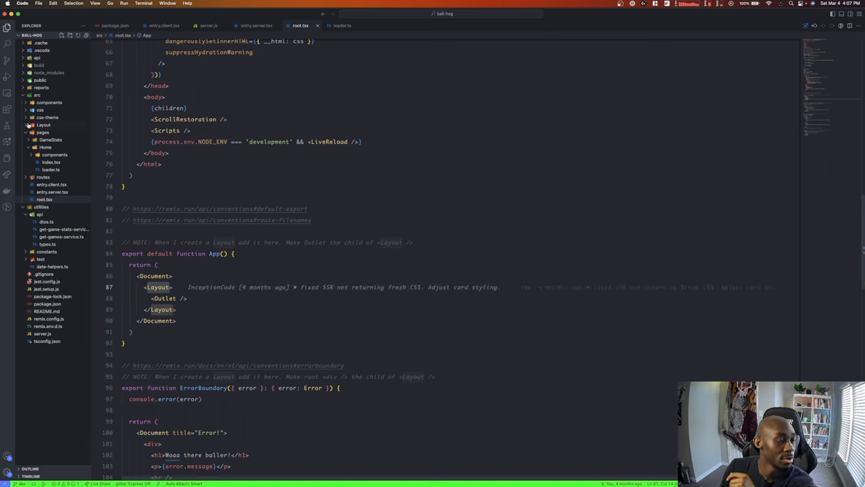
# - Expand the Layout folder in the VS Code Explorer
pyautogui.click(43, 125)
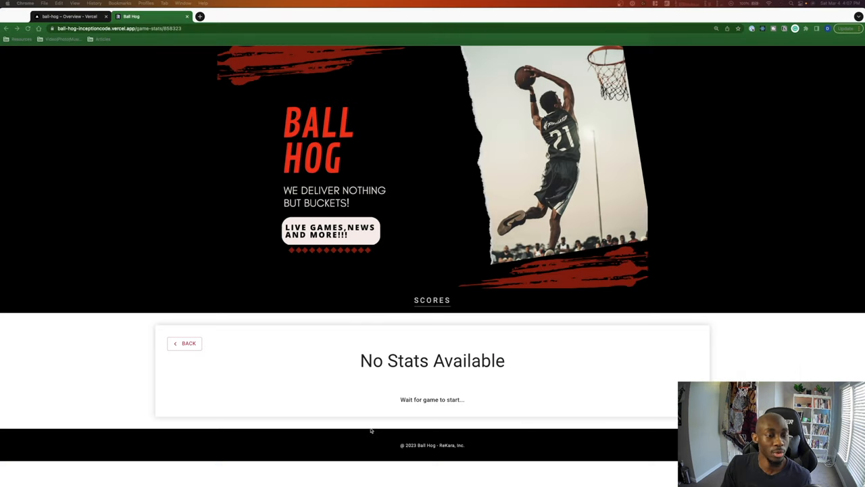
# - Switch to the Ball Hog site and scroll to the 03/04–03/05/2023 Scheduled Games
pyautogui.click(184, 343)
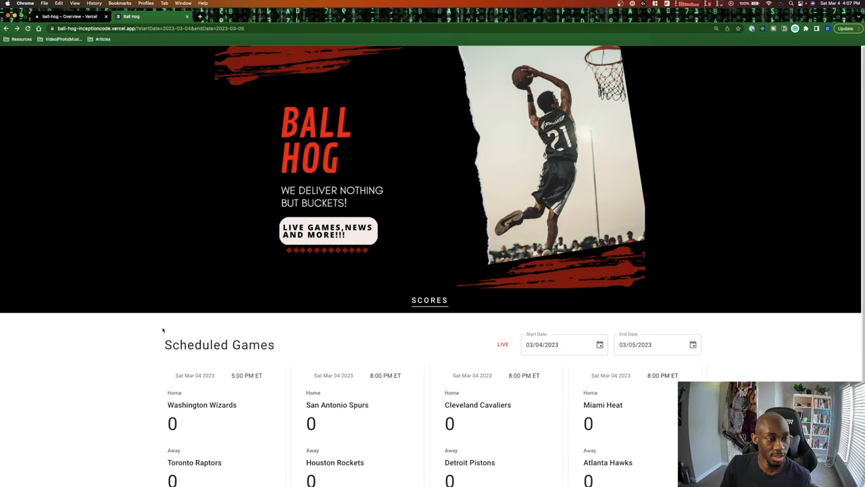
pyautogui.scroll(-3)
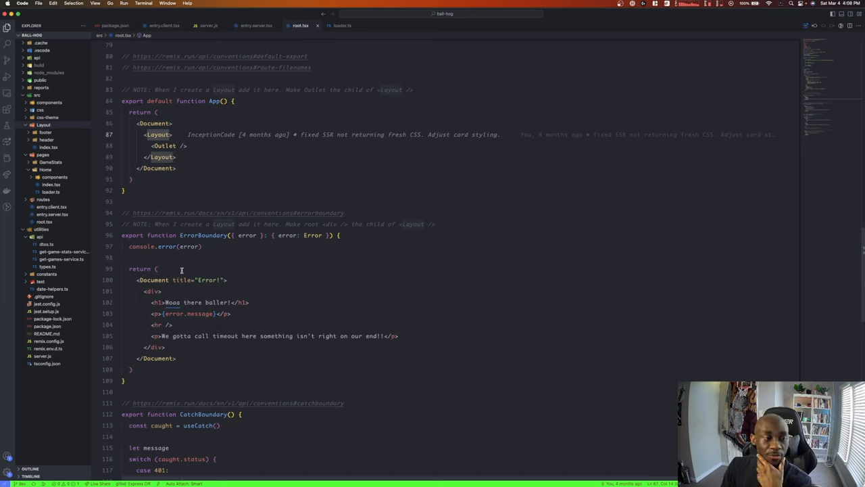
pyautogui.moveTo(227, 211)
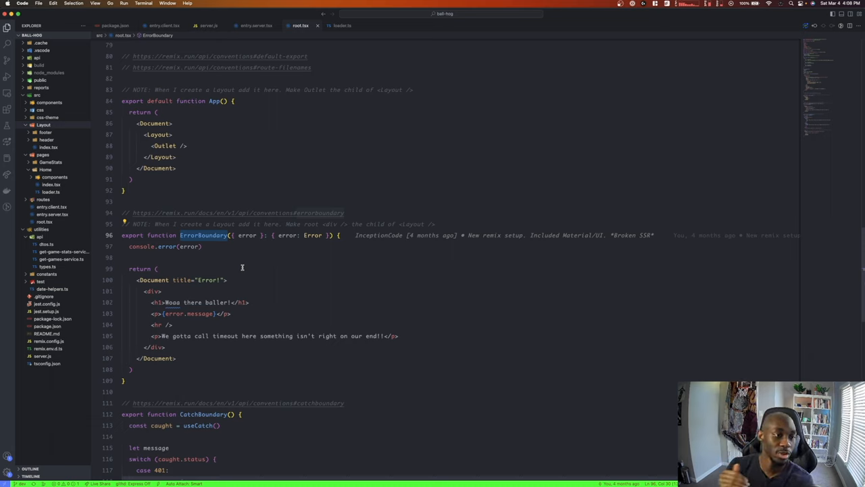
# - Scroll root.tsx down to ErrorBoundary's 'Whoa there baller!' error page
pyautogui.scroll(-3)
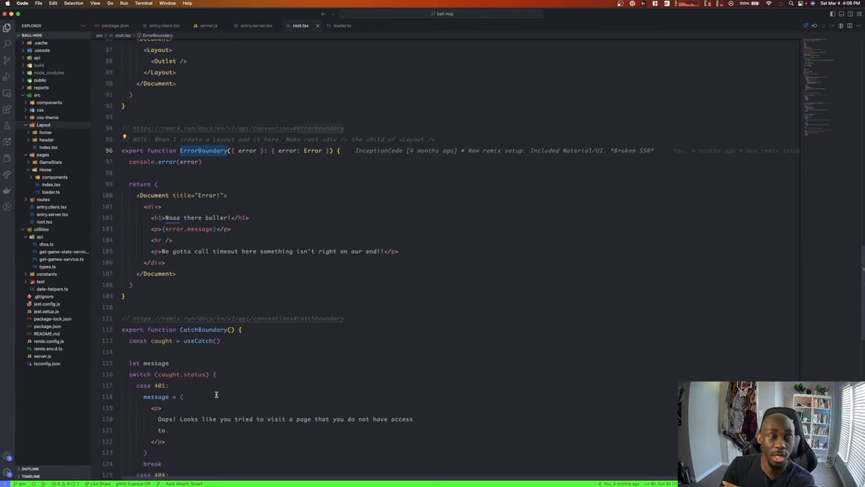
pyautogui.moveTo(214, 349)
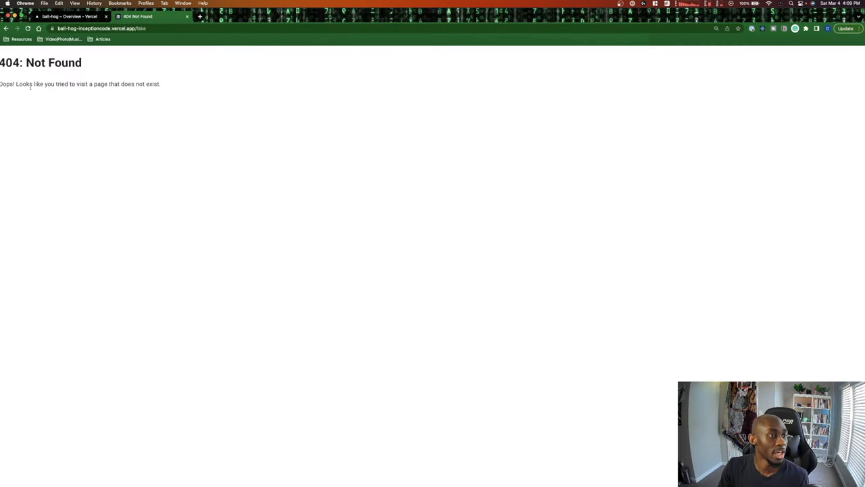
# - Highlight 'Oops' in the /fake 404 message, then clear the selection
pyautogui.doubleClick(6, 83)
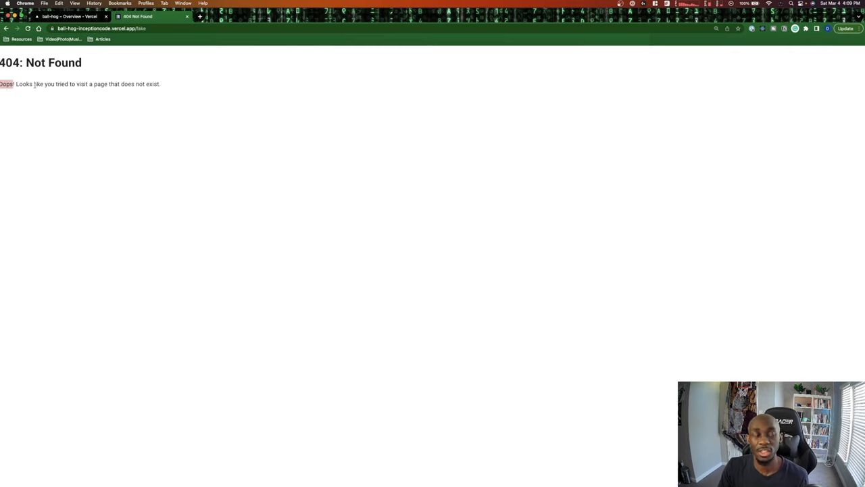
pyautogui.click(67, 16)
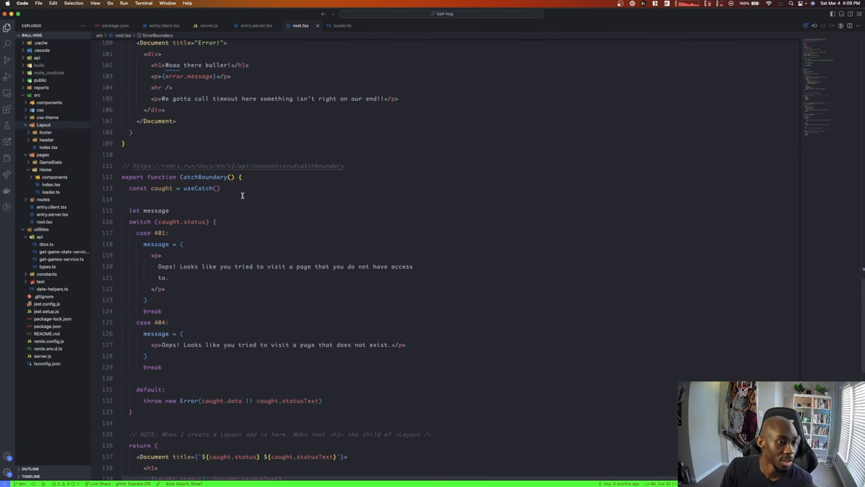
# - Scroll root.tsx through the CatchBoundary 404 cases, back to ErrorBoundary's 'Whoa there baller!' heading
pyautogui.scroll(-3)
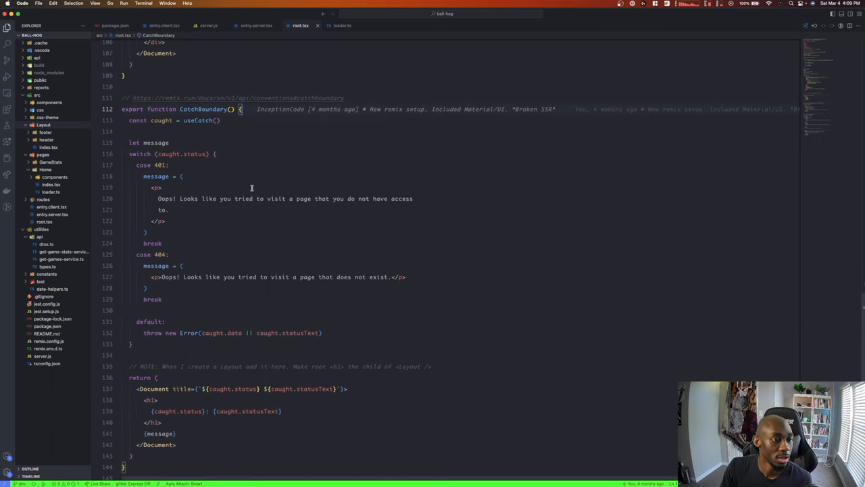
pyautogui.scroll(3)
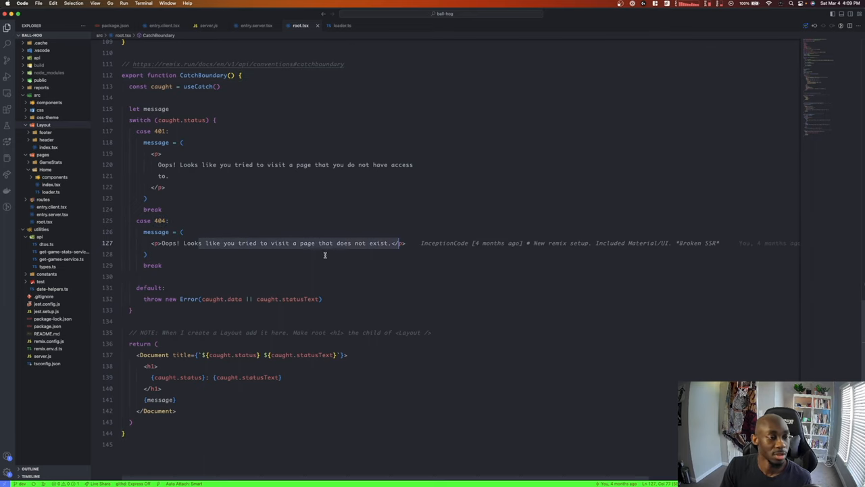
pyautogui.scroll(3)
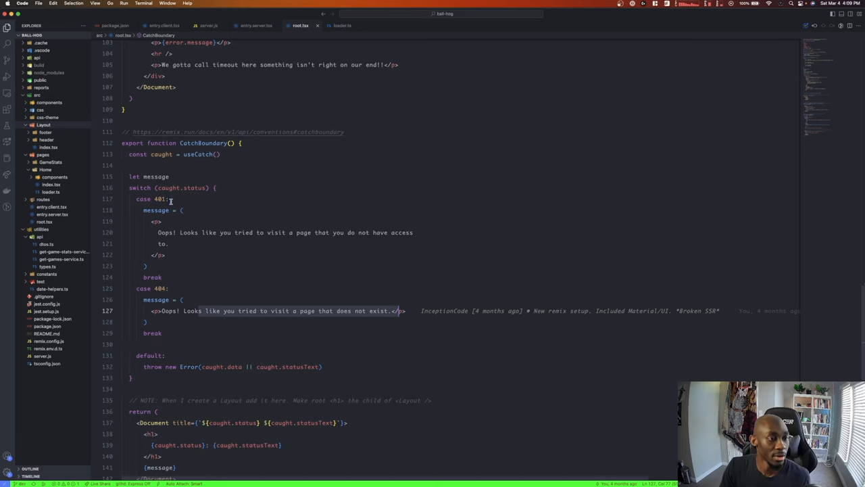
pyautogui.scroll(-3)
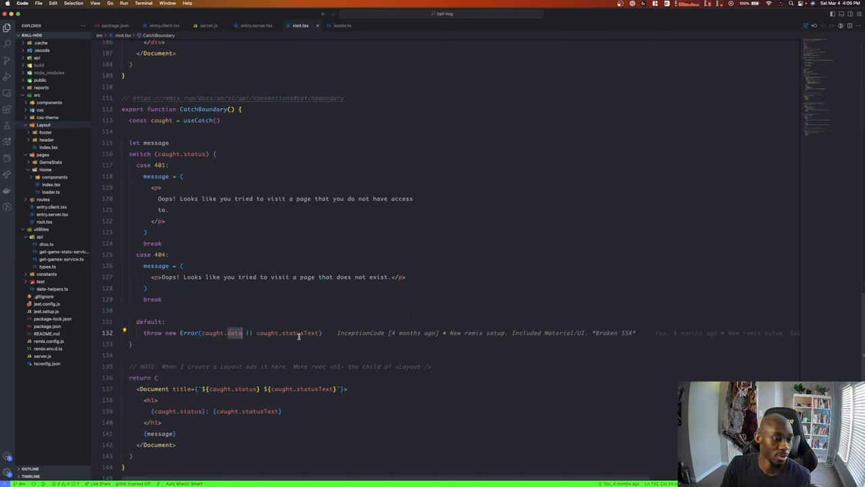
pyautogui.moveTo(343, 342)
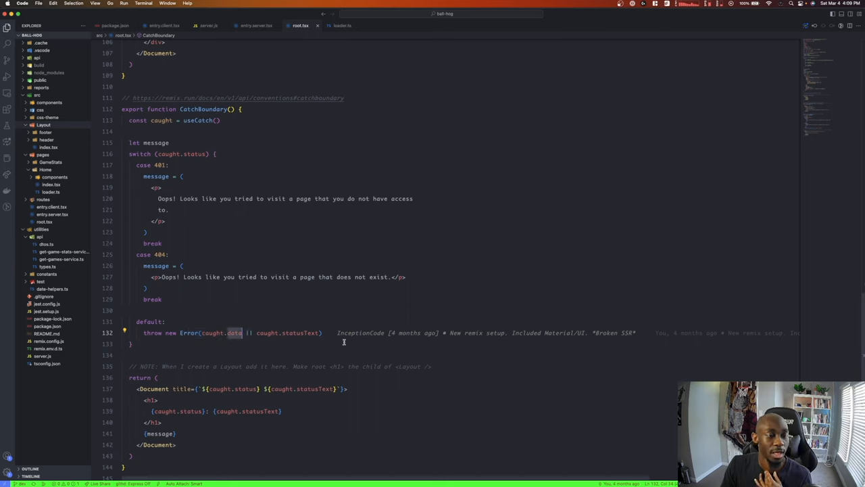
pyautogui.scroll(3)
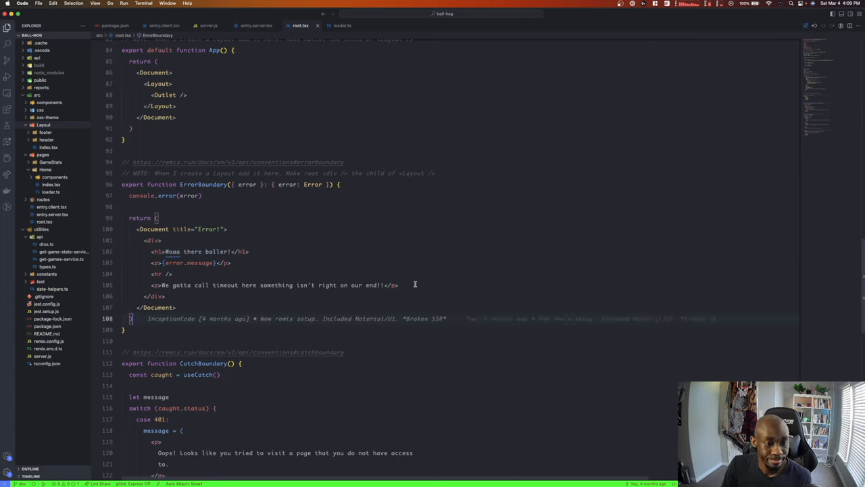
pyautogui.moveTo(350, 289)
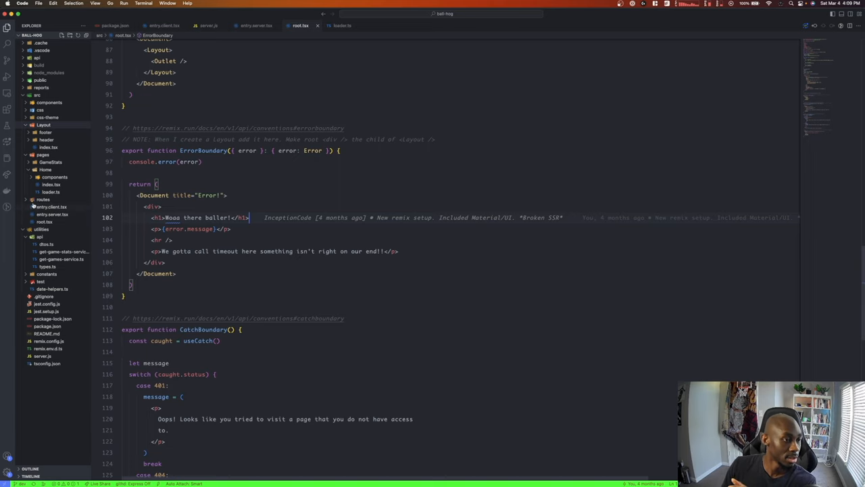
pyautogui.scroll(3)
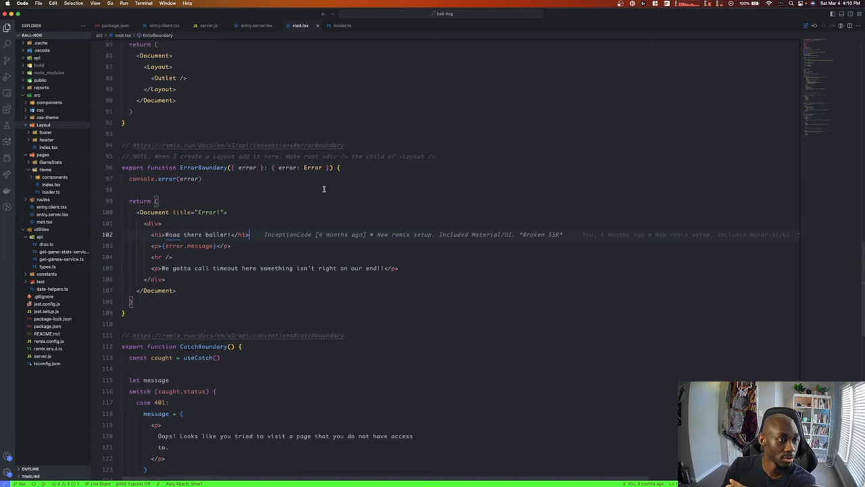
# - Open routes/_index.tsx, which re-exports Home and its loader, and toggle the pages folder
pyautogui.scroll(3)
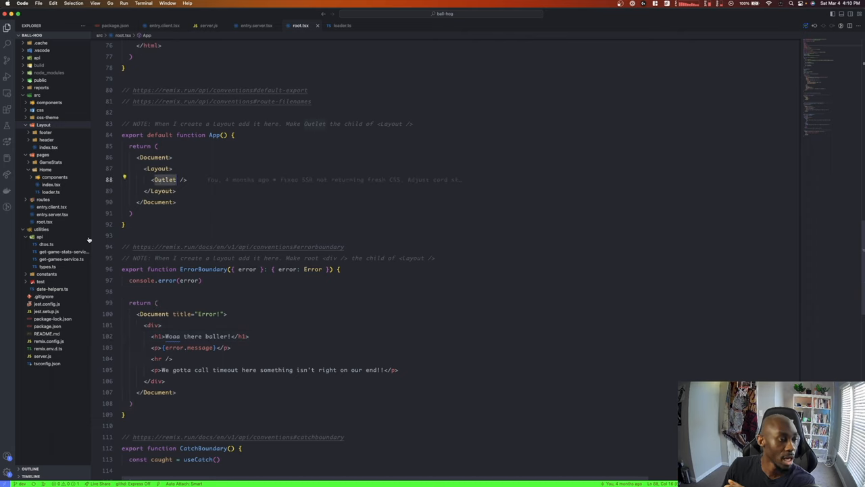
pyautogui.click(43, 199)
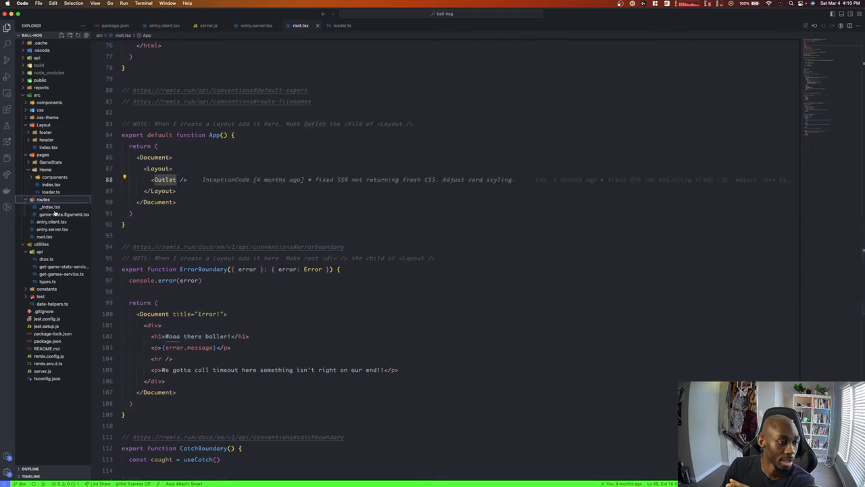
pyautogui.click(49, 207)
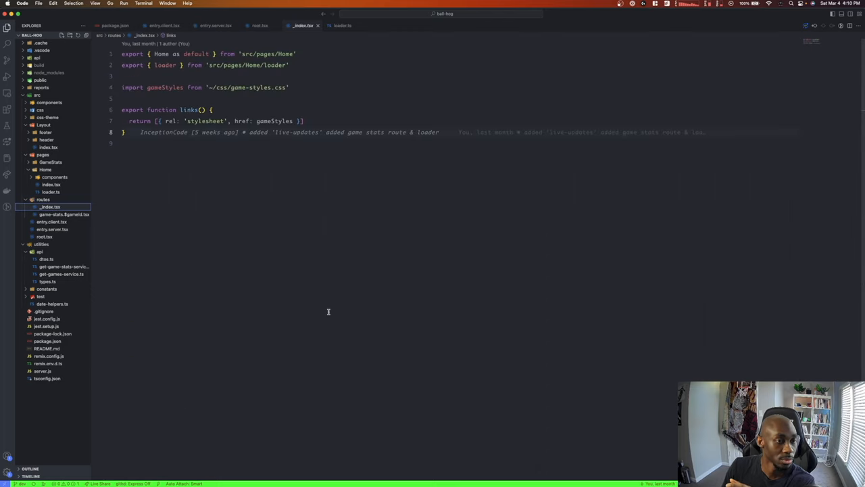
pyautogui.moveTo(300, 302)
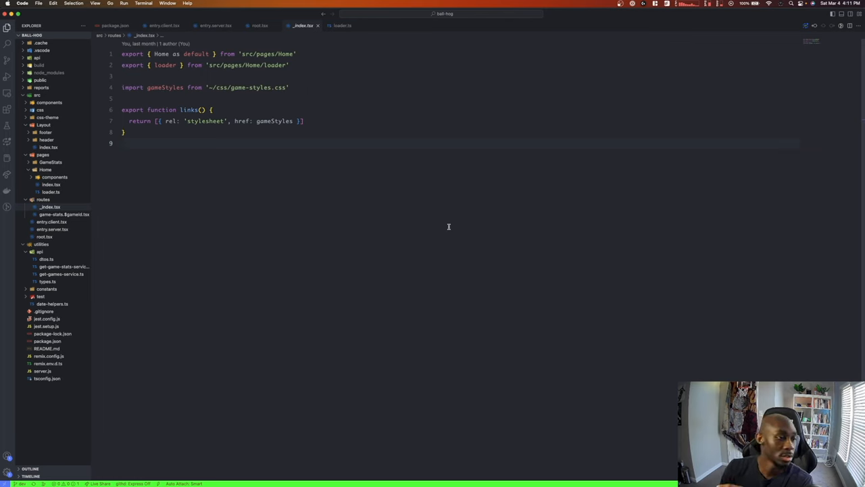
pyautogui.moveTo(249, 202)
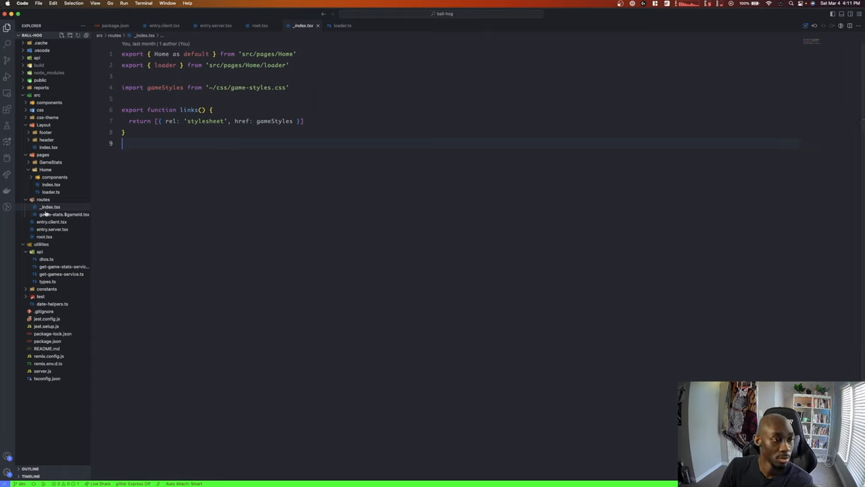
pyautogui.moveTo(49, 207)
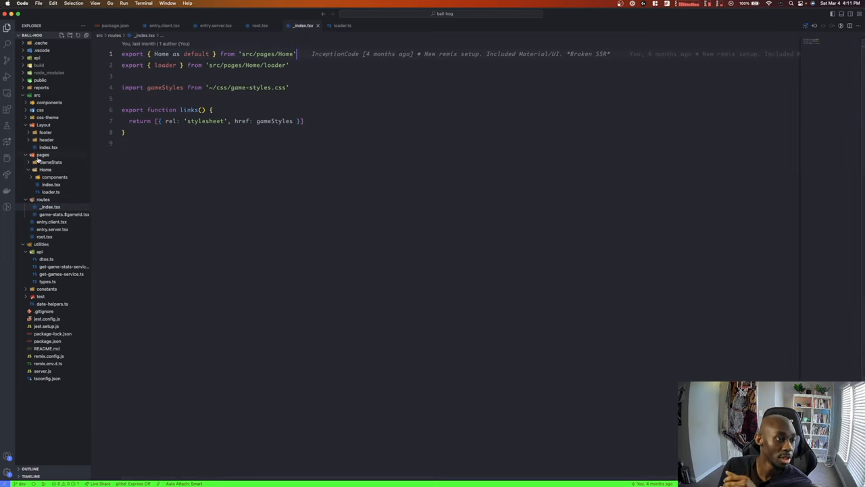
pyautogui.click(42, 154)
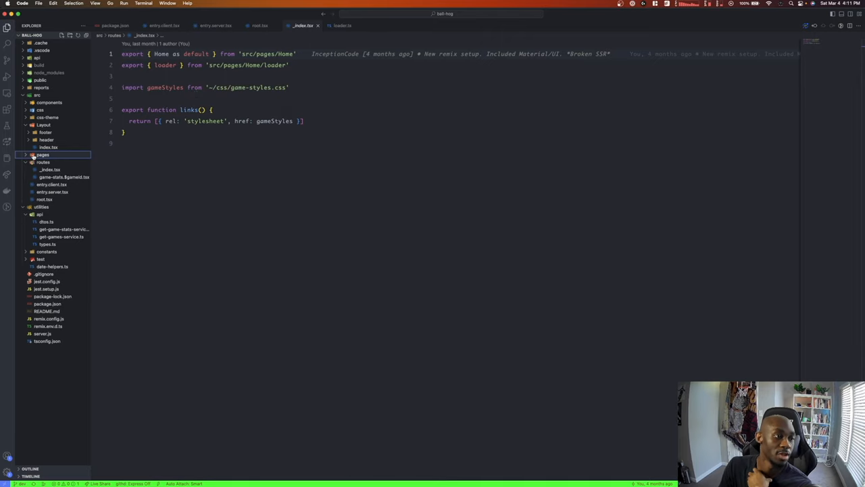
pyautogui.click(42, 154)
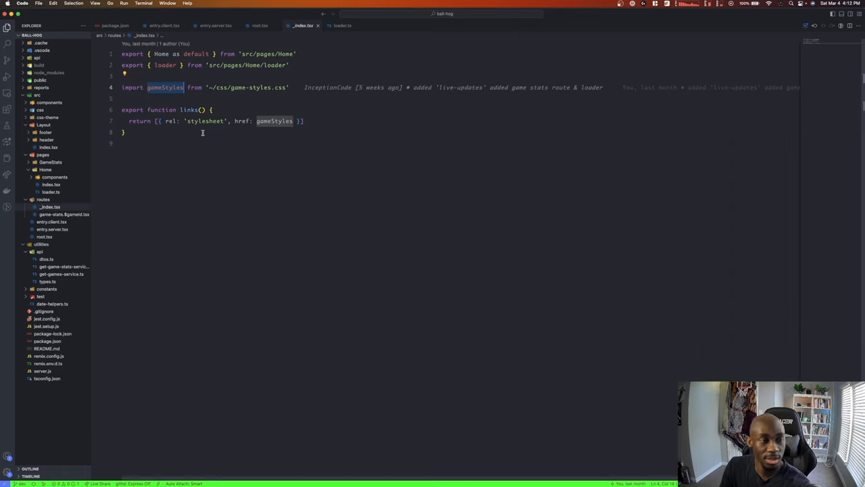
pyautogui.click(259, 25)
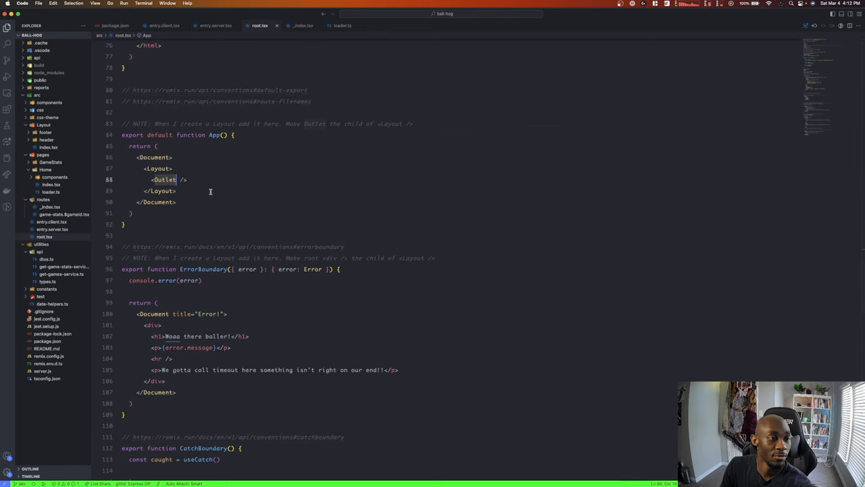
pyautogui.scroll(3)
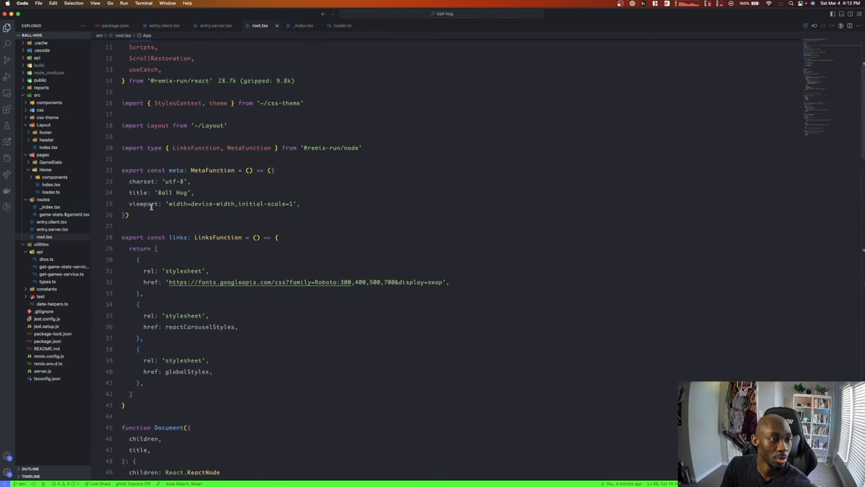
pyautogui.click(303, 26)
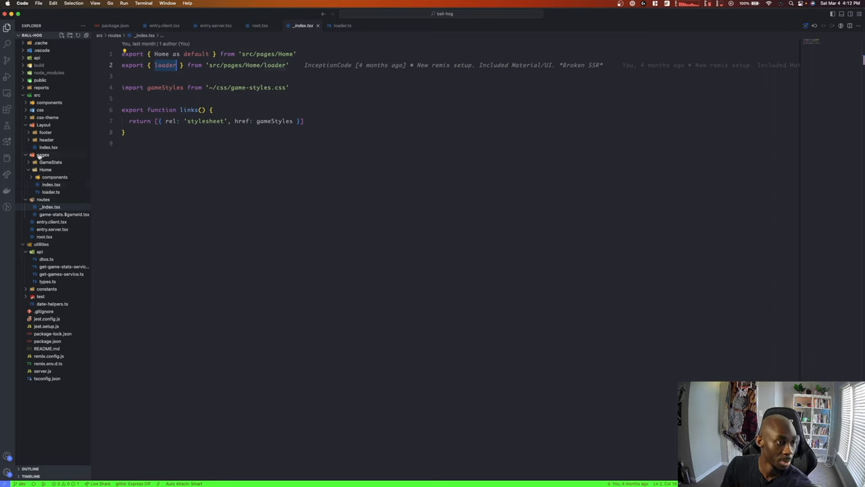
# - Open Home's loader.ts and inspect its JSON response returning games and metaData
pyautogui.click(51, 191)
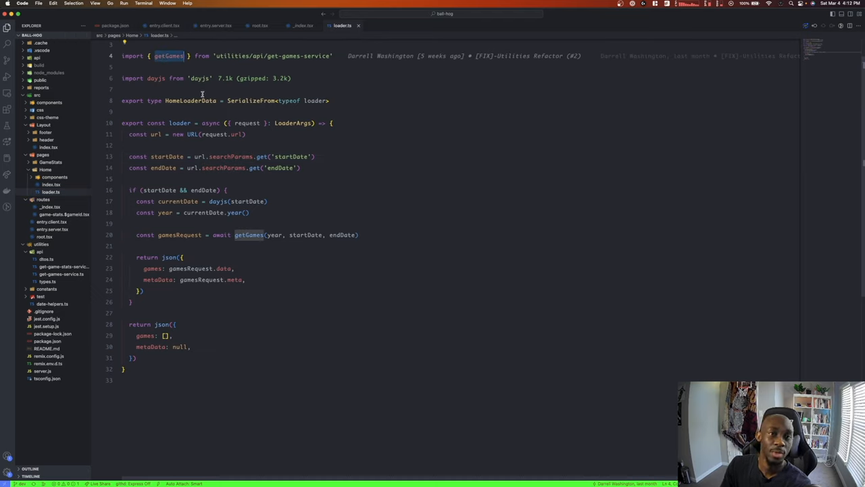
pyautogui.moveTo(249, 234)
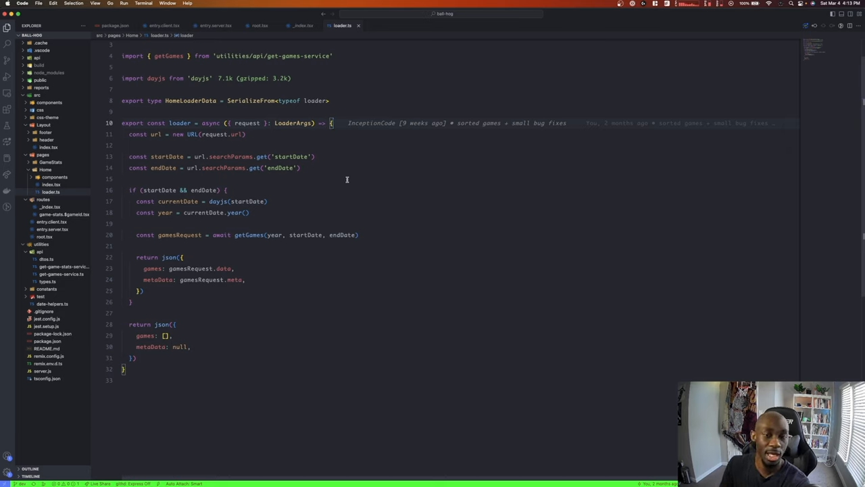
pyautogui.moveTo(328, 171)
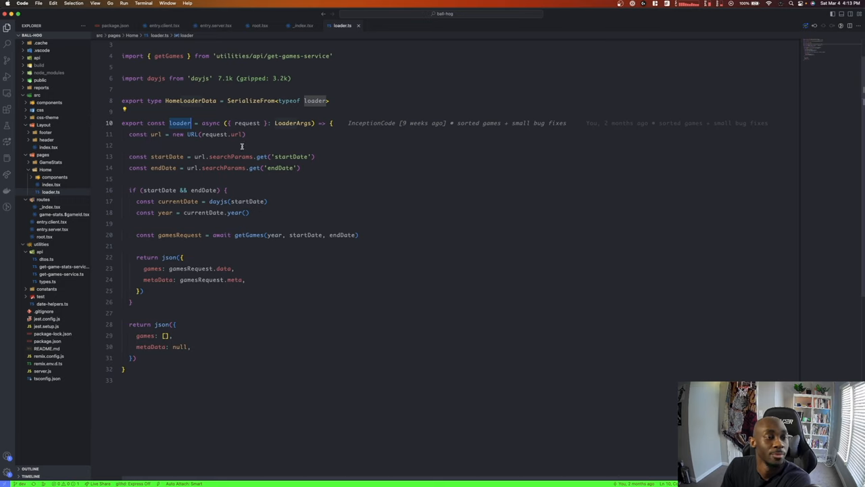
pyautogui.moveTo(262, 157)
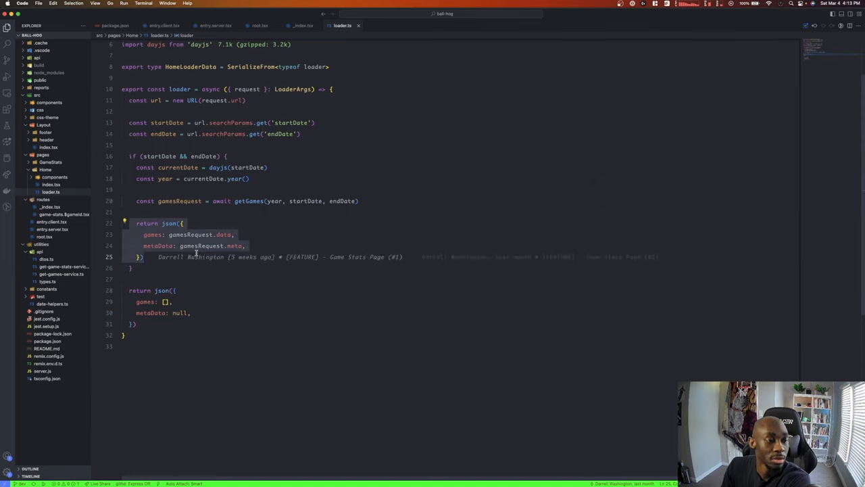
pyautogui.moveTo(228, 273)
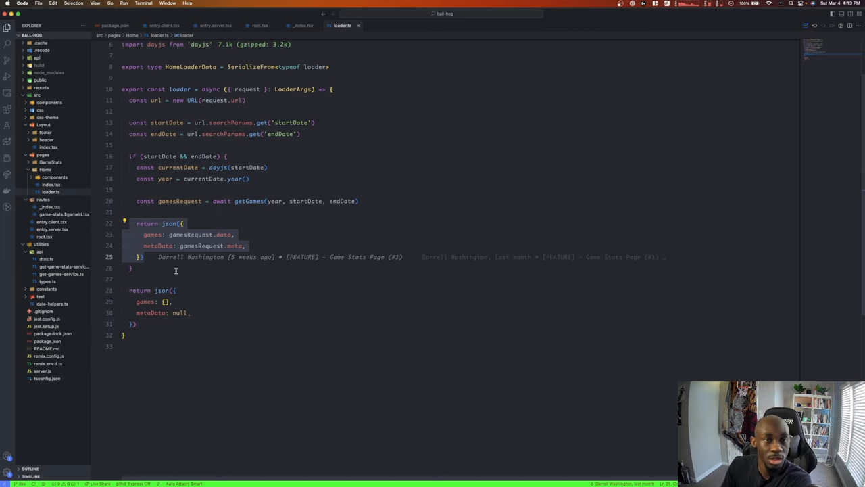
pyautogui.scroll(3)
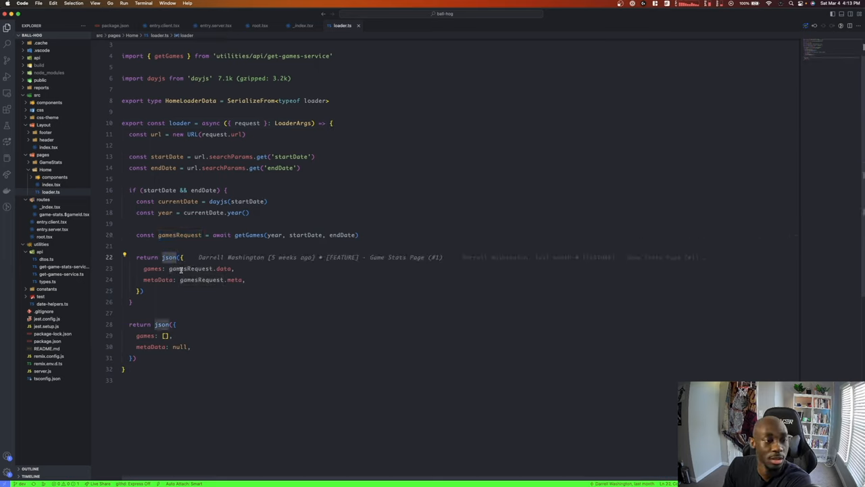
pyautogui.click(155, 301)
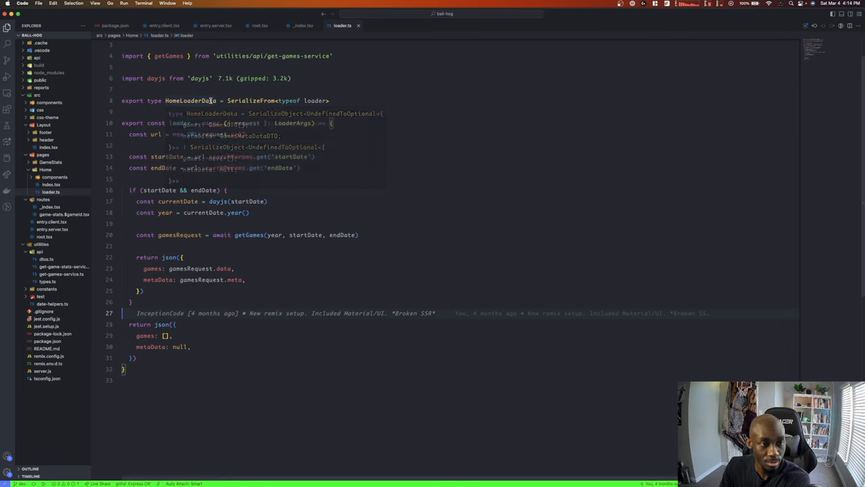
pyautogui.moveTo(192, 100)
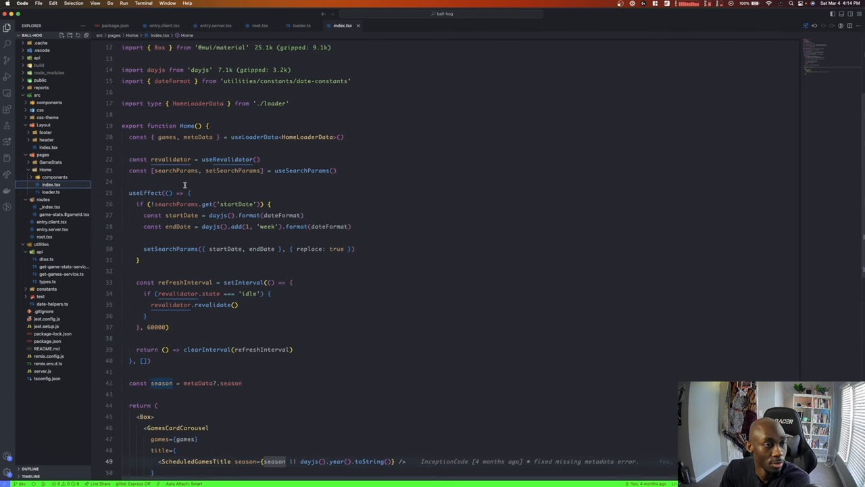
pyautogui.scroll(3)
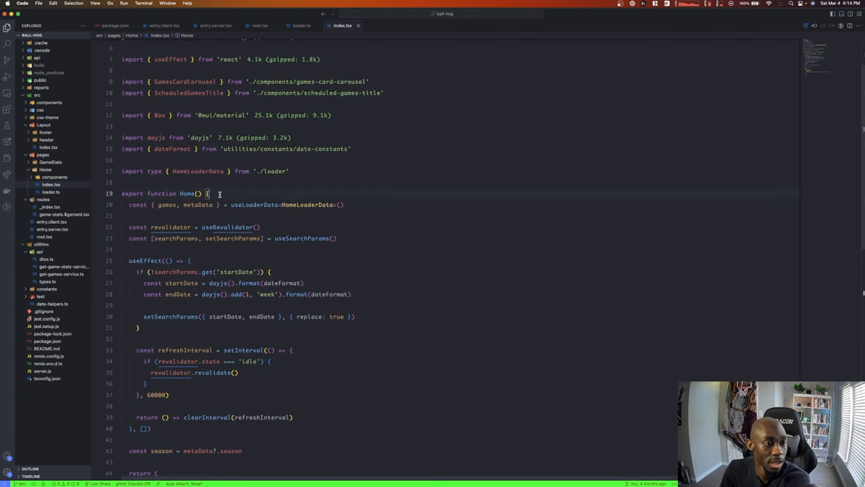
pyautogui.moveTo(210, 193)
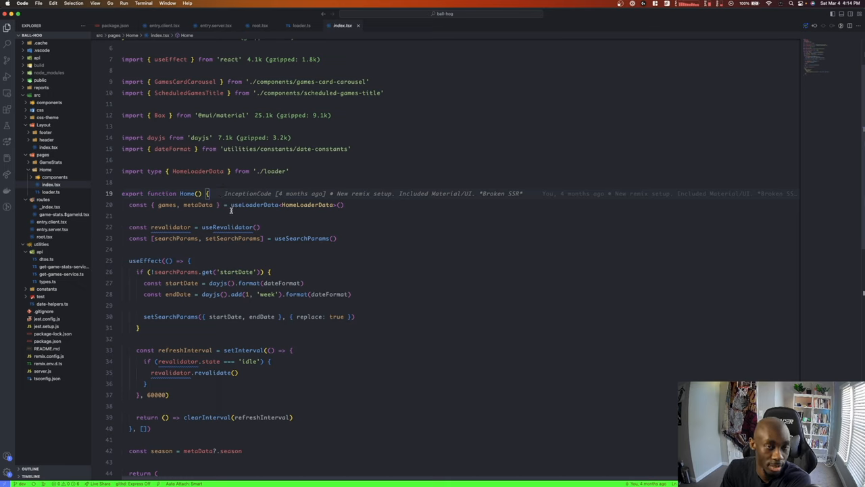
pyautogui.moveTo(331, 204)
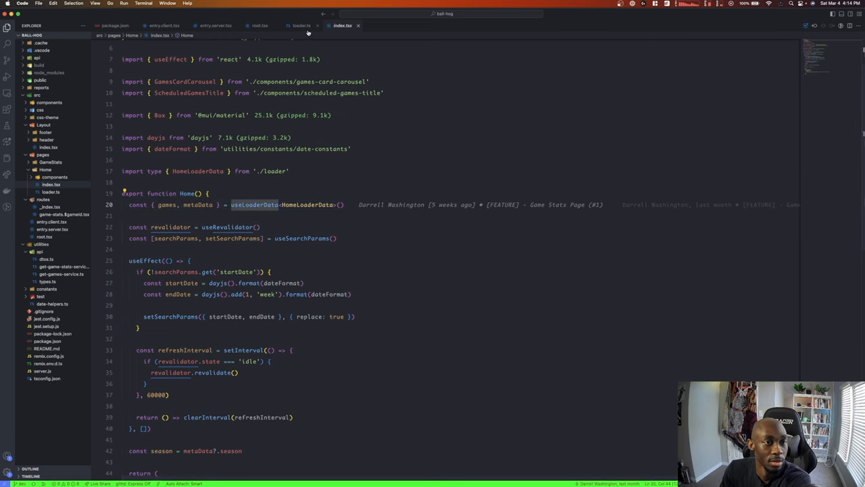
pyautogui.click(301, 25)
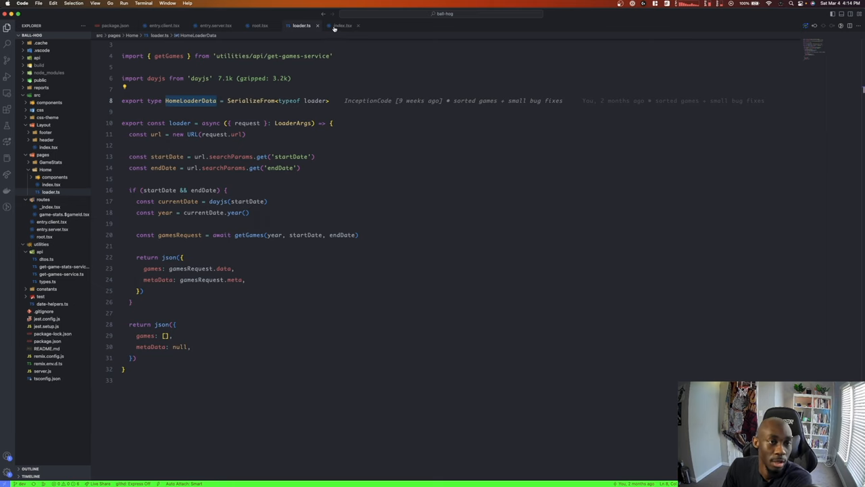
pyautogui.click(342, 26)
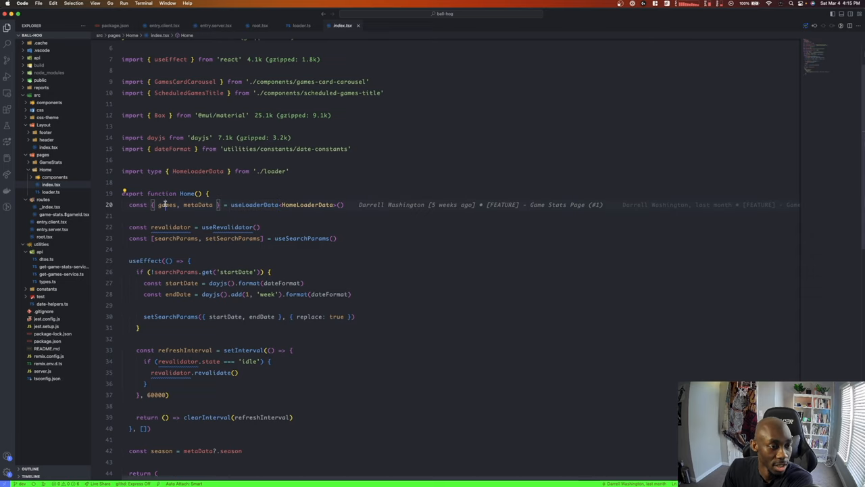
pyautogui.doubleClick(198, 205)
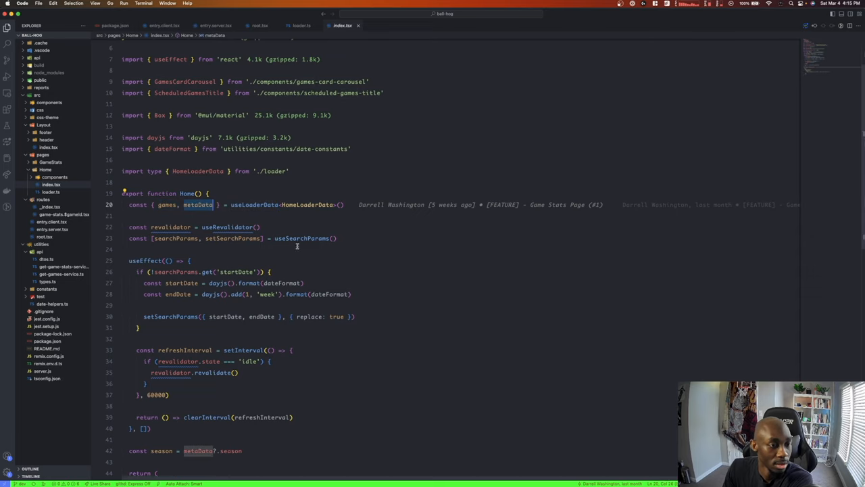
pyautogui.scroll(-3)
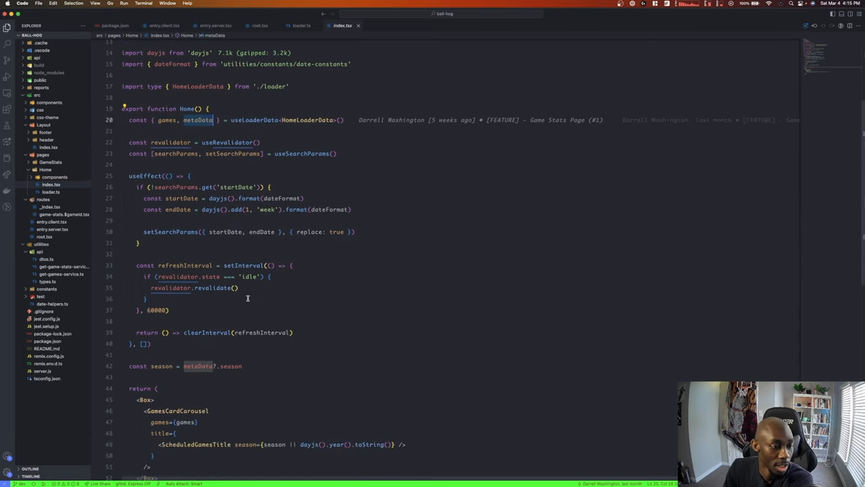
pyautogui.scroll(-3)
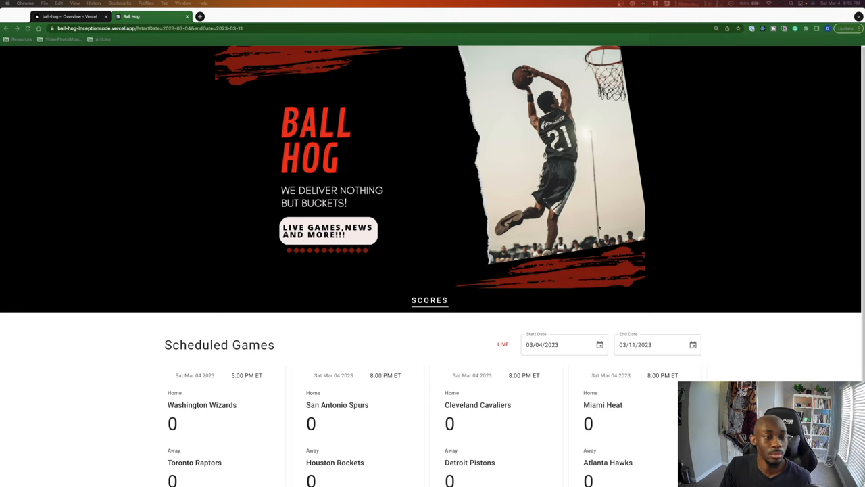
# - Scroll the Ball Hog home page, advance the games carousel, and open a game's stats page
pyautogui.scroll(-3)
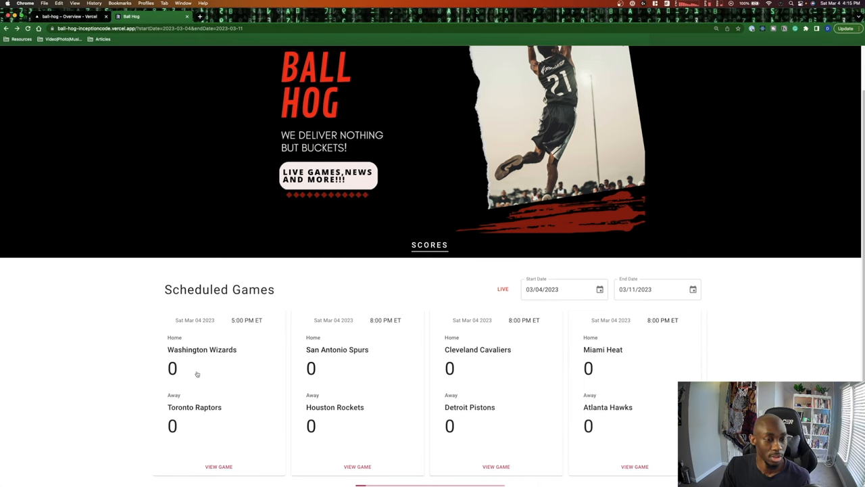
pyautogui.scroll(-3)
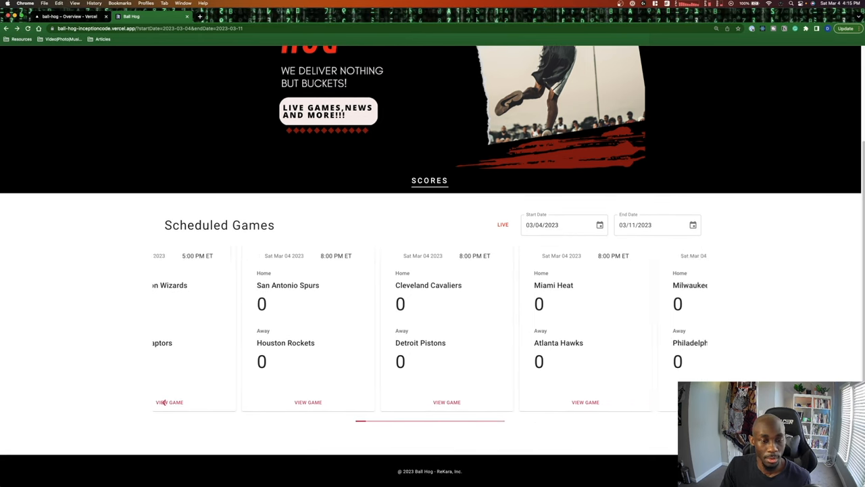
pyautogui.click(166, 402)
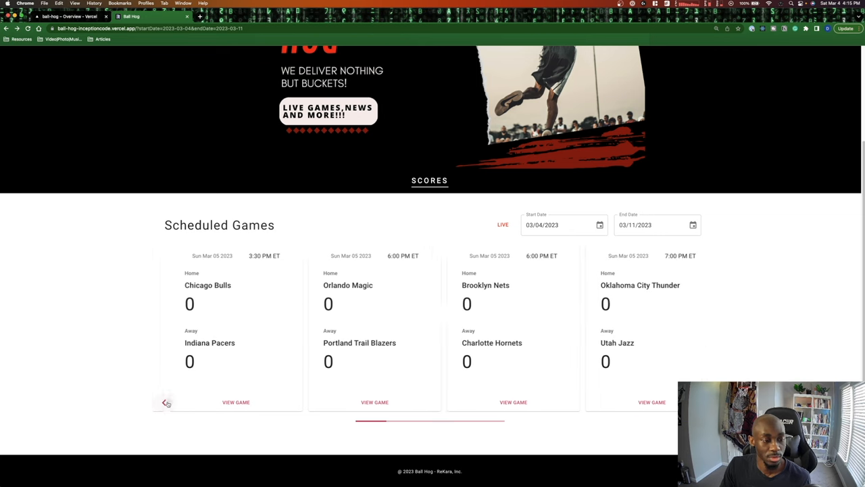
pyautogui.click(236, 401)
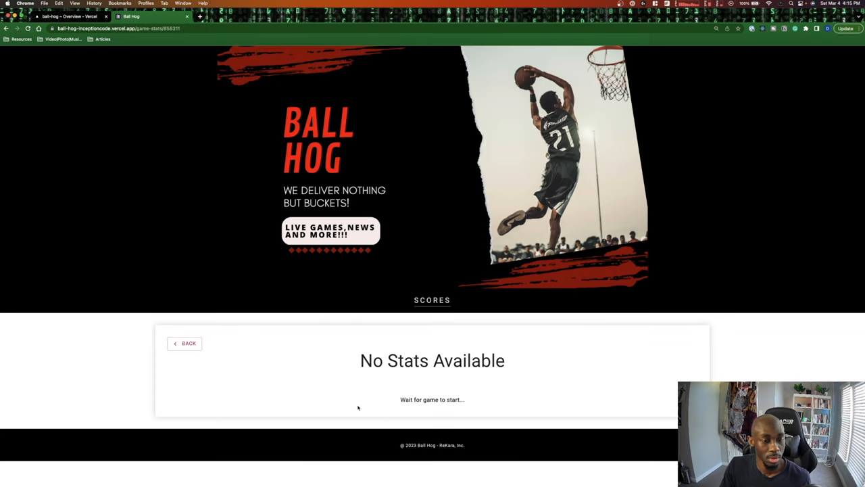
pyautogui.click(184, 343)
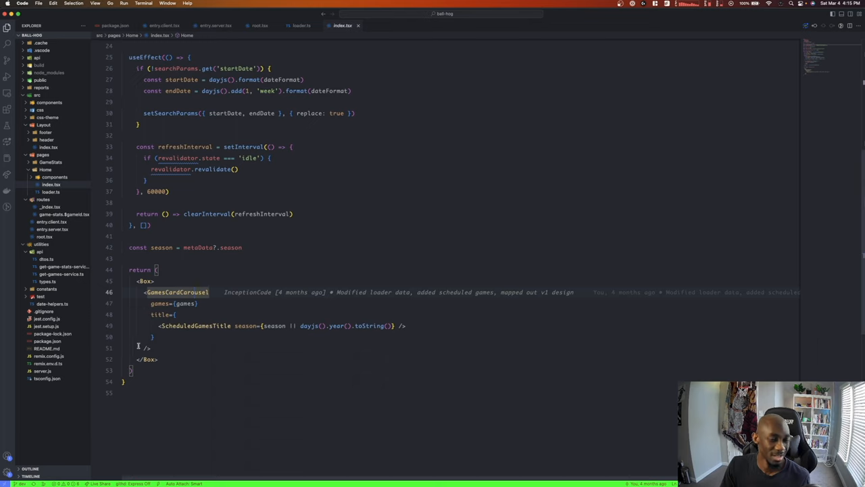
pyautogui.moveTo(228, 310)
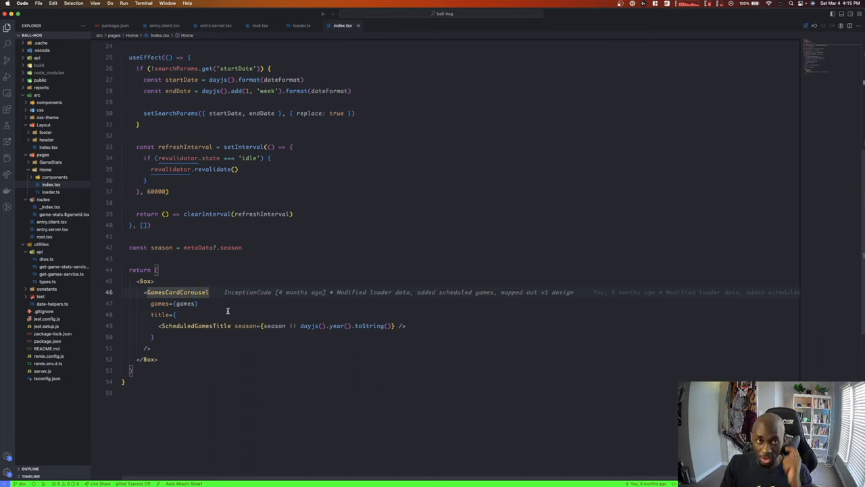
pyautogui.moveTo(209, 336)
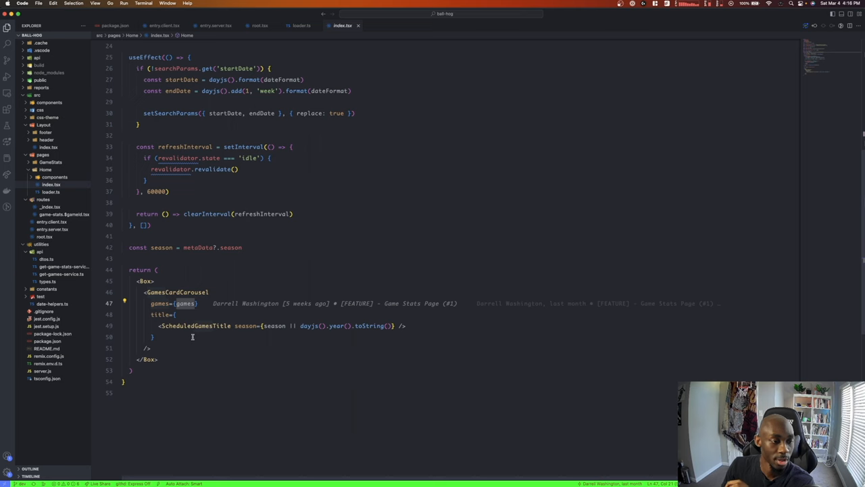
pyautogui.scroll(3)
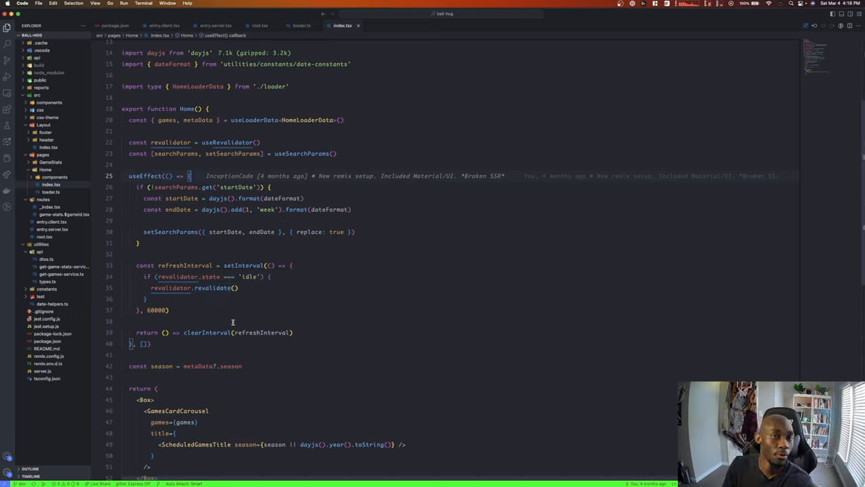
pyautogui.moveTo(235, 317)
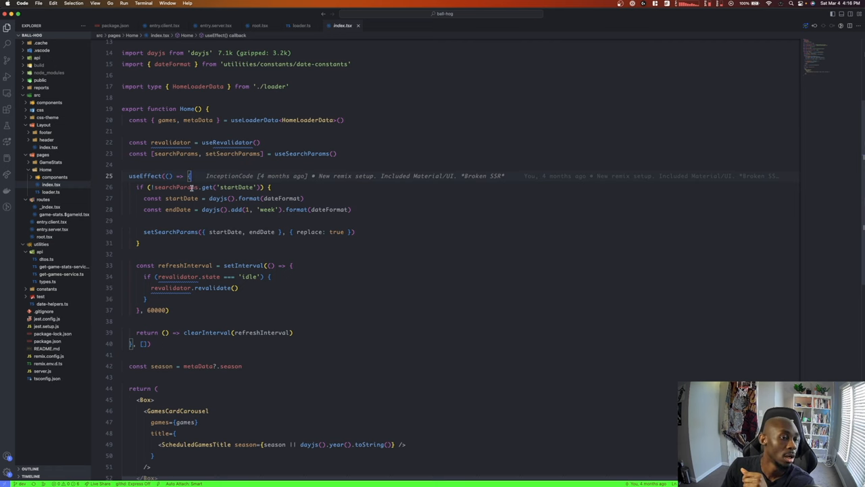
# - Open src/pages/Home/index.tsx to review the useEffect revalidating games every 60000 ms
pyautogui.scroll(3)
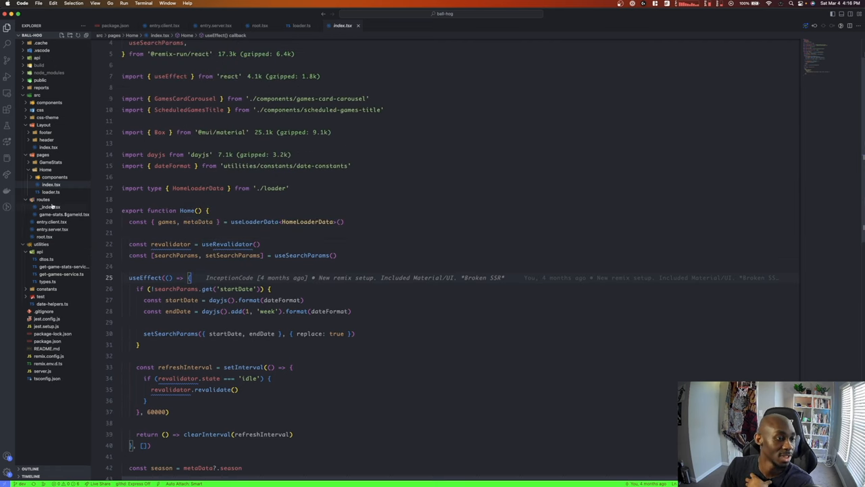
pyautogui.click(49, 207)
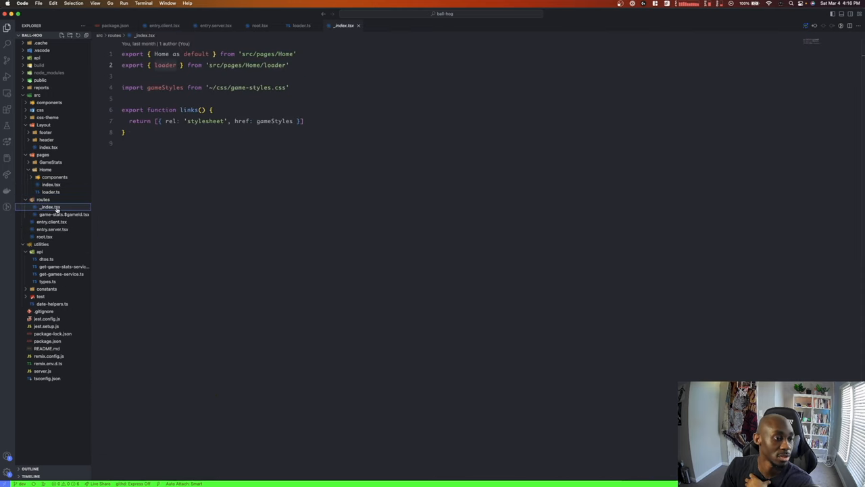
pyautogui.click(64, 214)
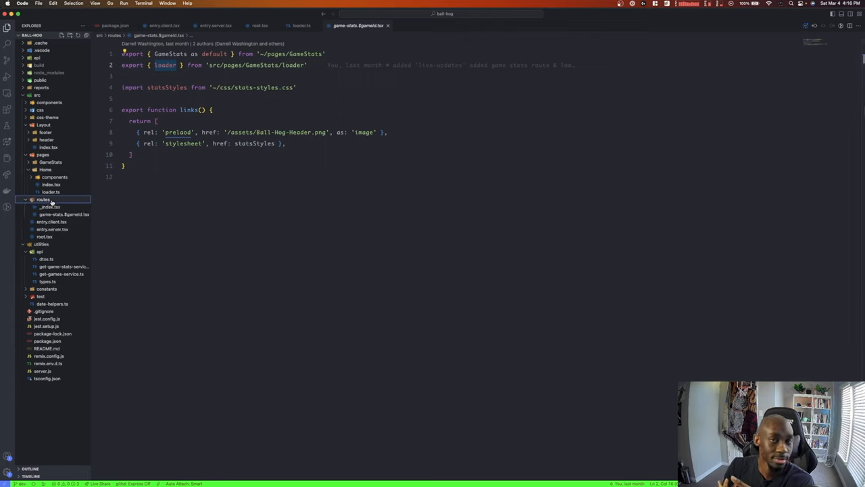
pyautogui.moveTo(46, 199)
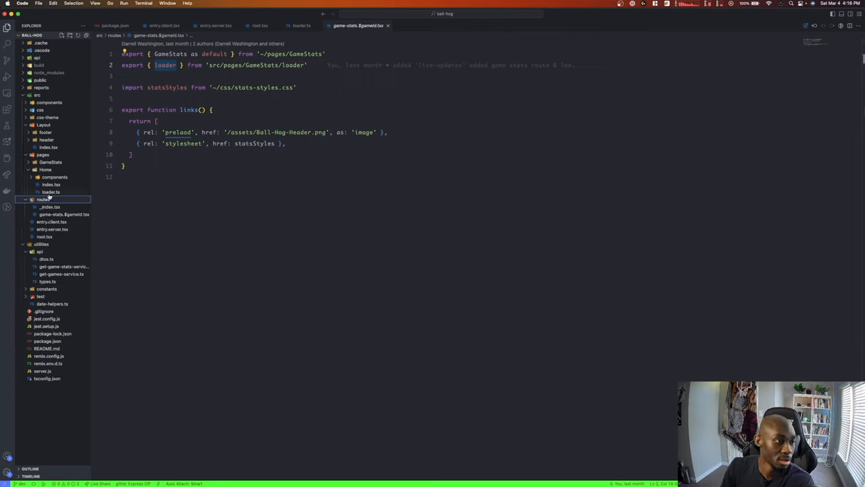
pyautogui.click(50, 191)
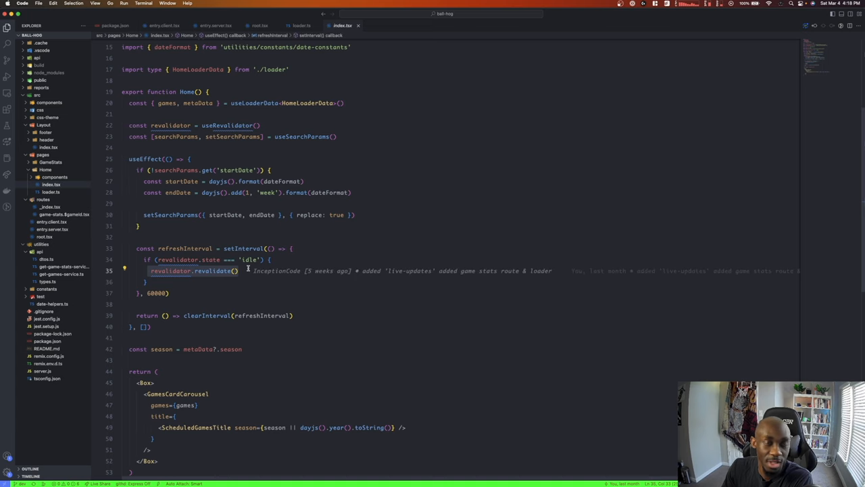
pyautogui.moveTo(336, 305)
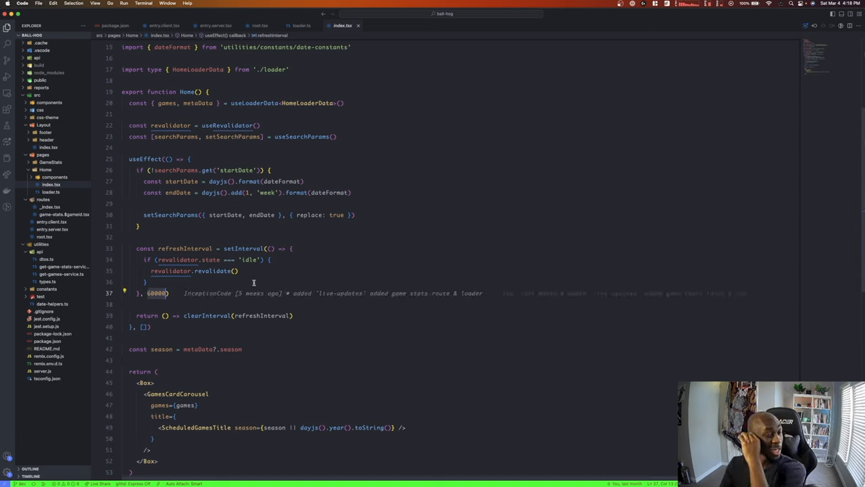
pyautogui.moveTo(201, 330)
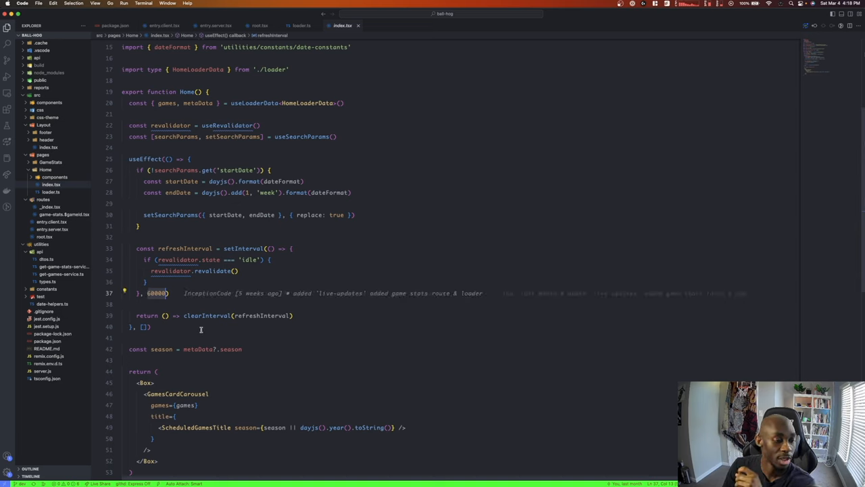
pyautogui.scroll(3)
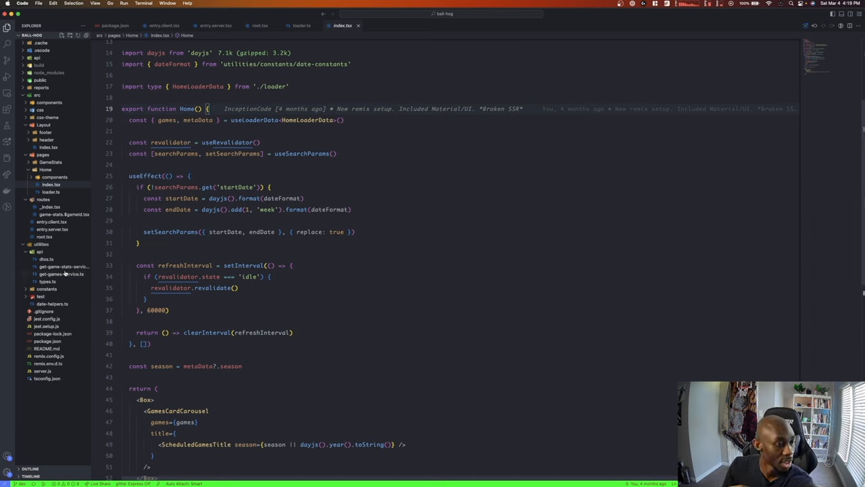
# - Open routes/game-stats.$gameId.tsx and expand the pages/GameStats folder
pyautogui.click(64, 214)
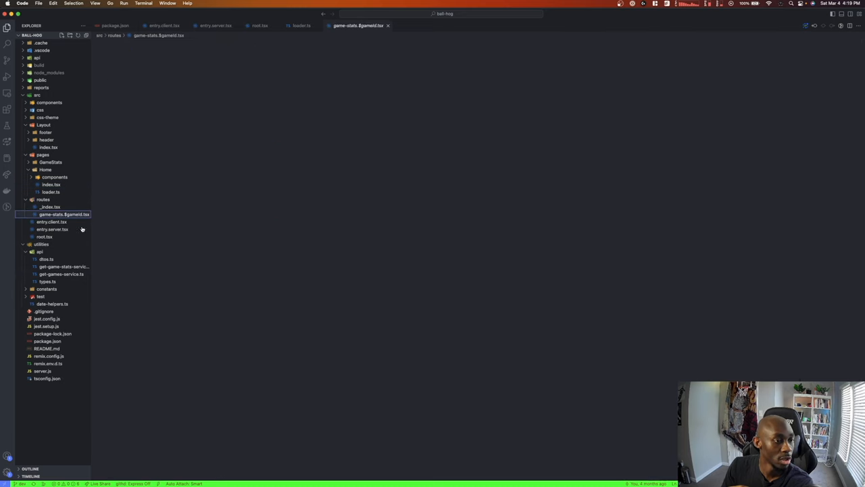
pyautogui.click(63, 214)
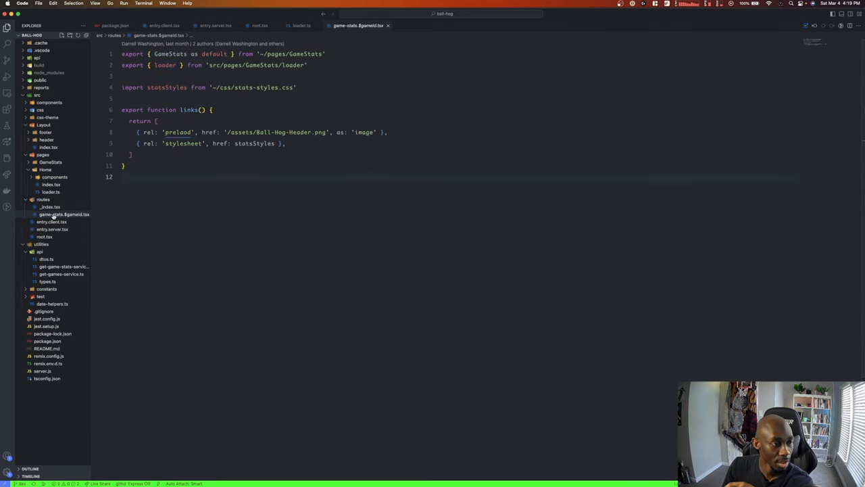
pyautogui.click(64, 214)
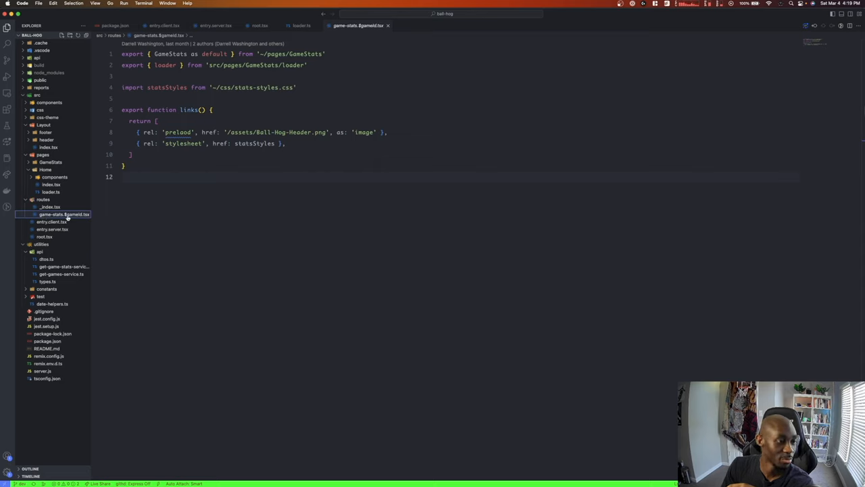
pyautogui.moveTo(63, 218)
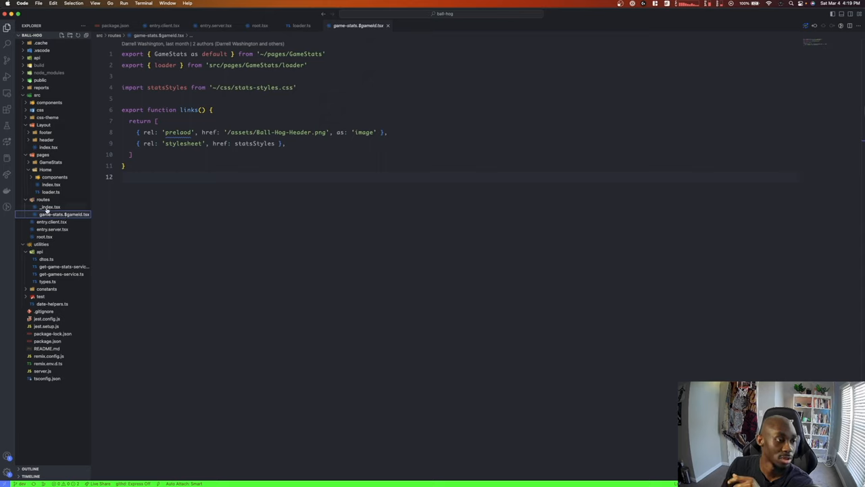
pyautogui.moveTo(68, 217)
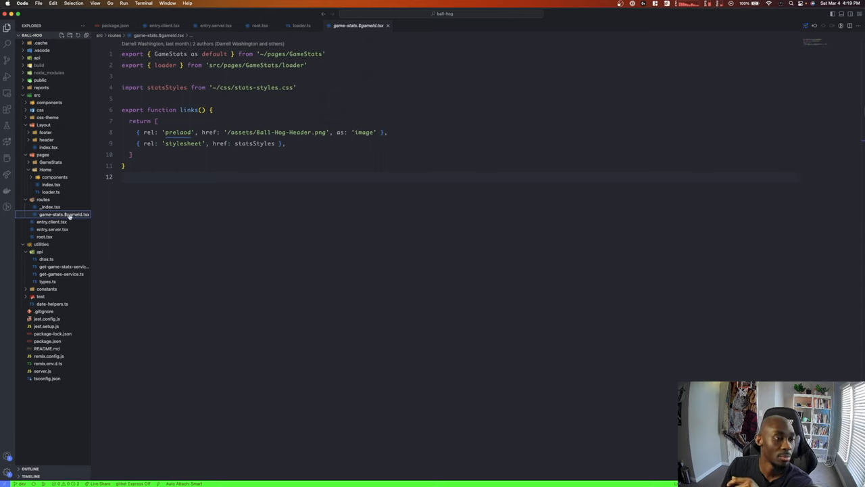
pyautogui.moveTo(63, 214)
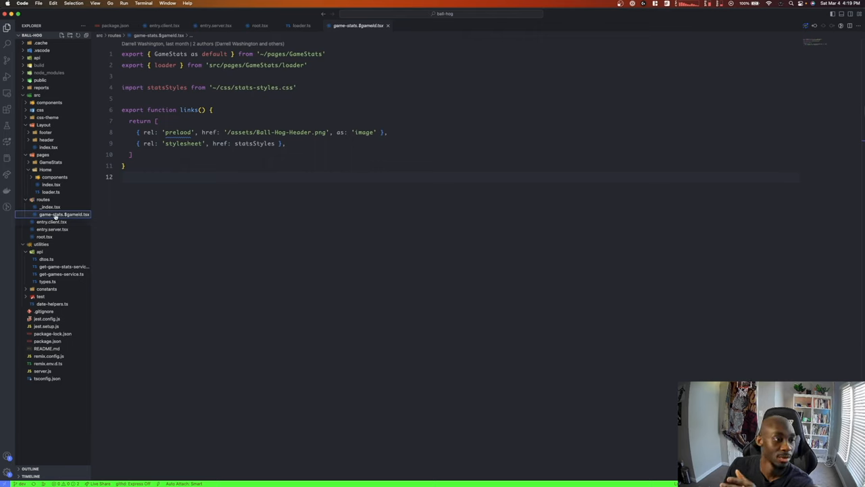
pyautogui.moveTo(64, 214)
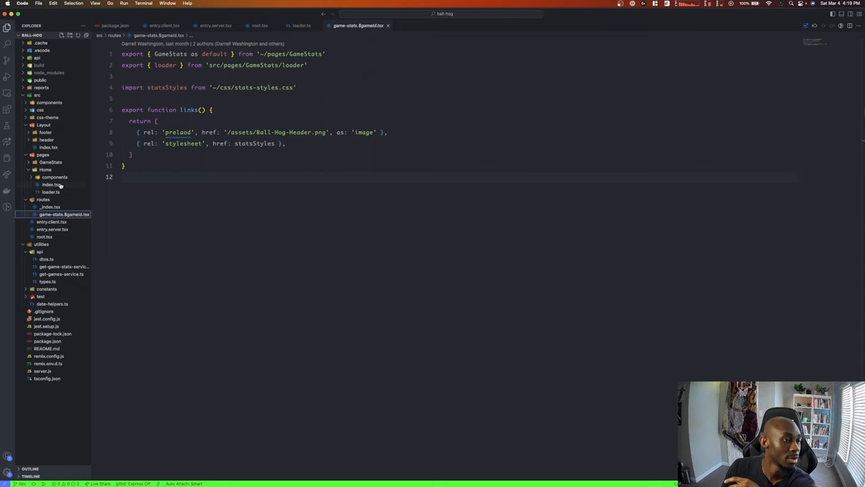
pyautogui.click(50, 161)
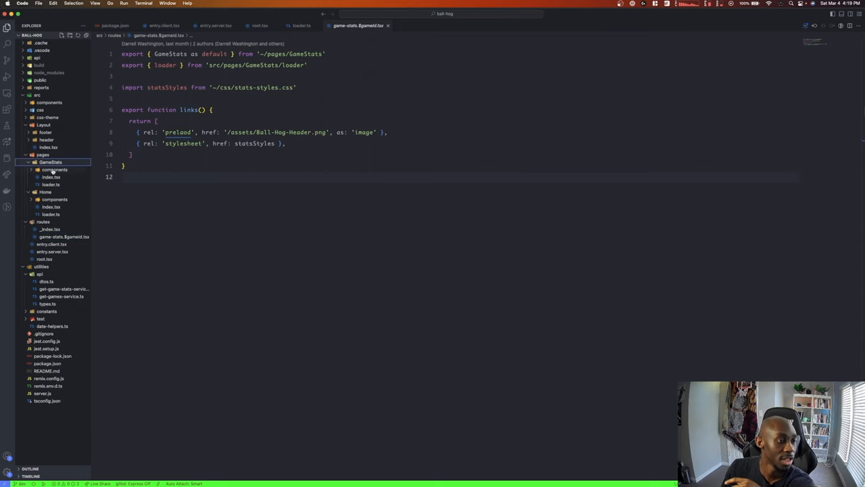
# - Open GameStats loader.ts and highlight gameId read from the route params
pyautogui.click(51, 184)
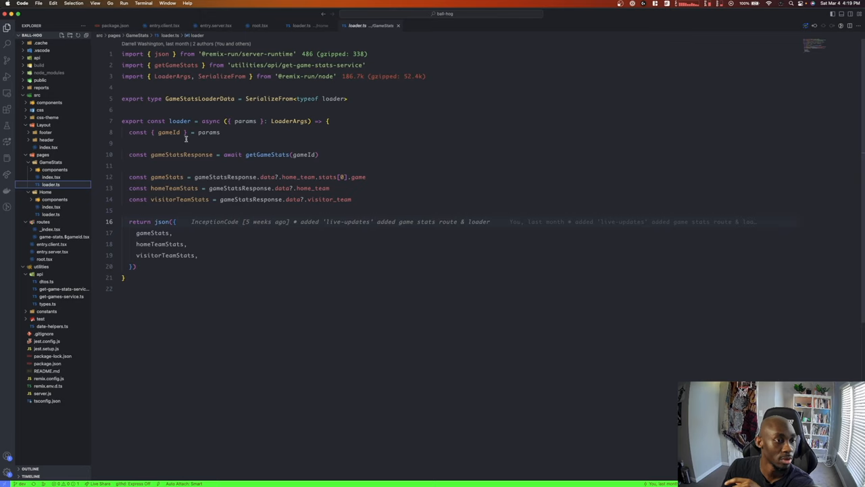
pyautogui.doubleClick(245, 121)
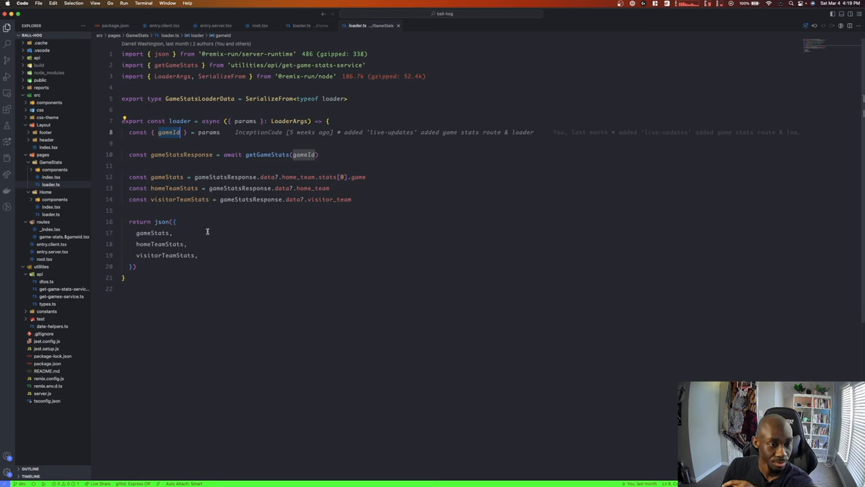
pyautogui.moveTo(438, 121)
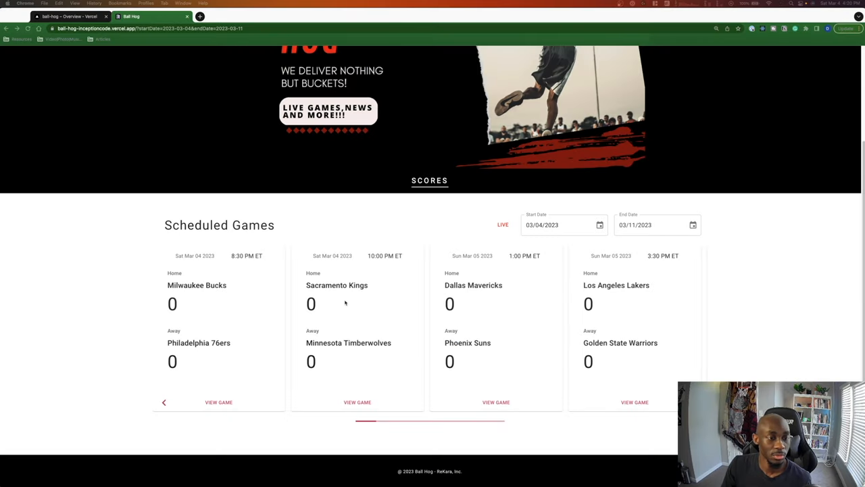
# - Open a scheduled game's stats page, showing No Stats Available, from the carousel
pyautogui.click(219, 401)
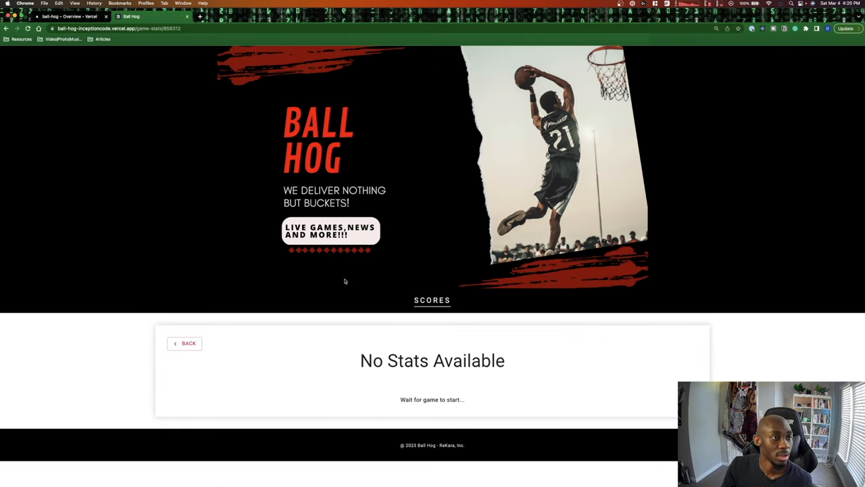
pyautogui.moveTo(232, 291)
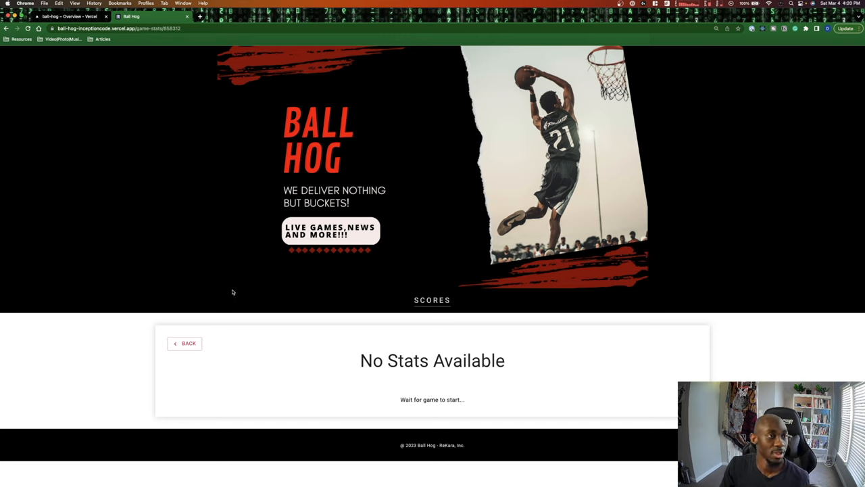
pyautogui.click(118, 28)
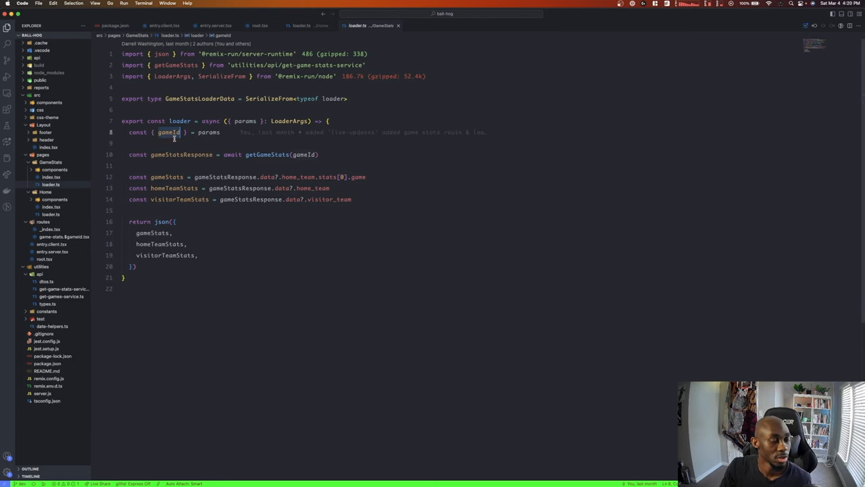
# - Toggle the GameStats components folder, open Home's loader.ts, then return to routes/_index.tsx
pyautogui.click(267, 154)
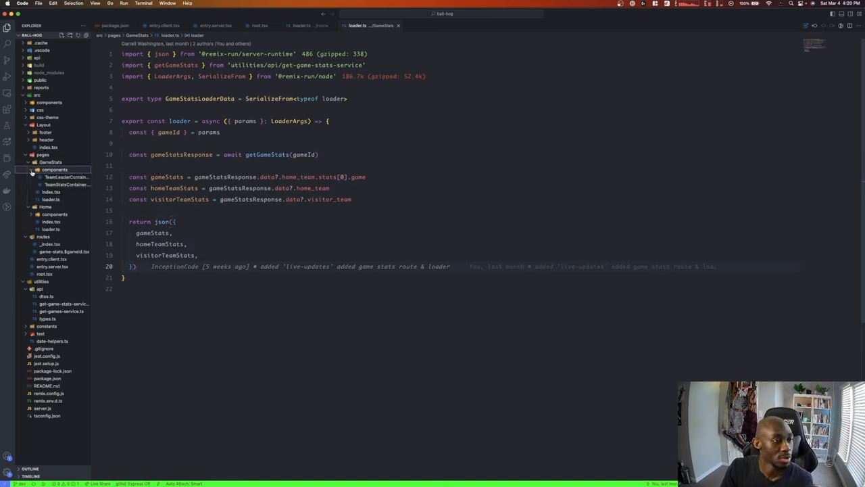
pyautogui.click(54, 169)
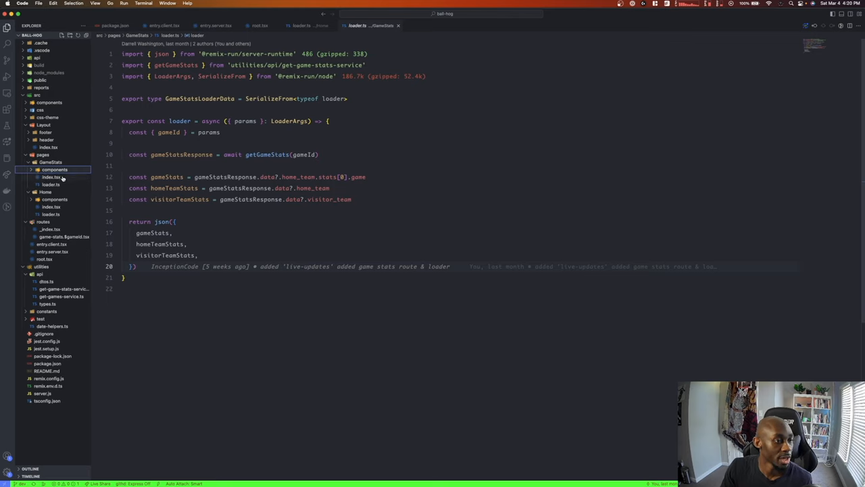
pyautogui.moveTo(187, 221)
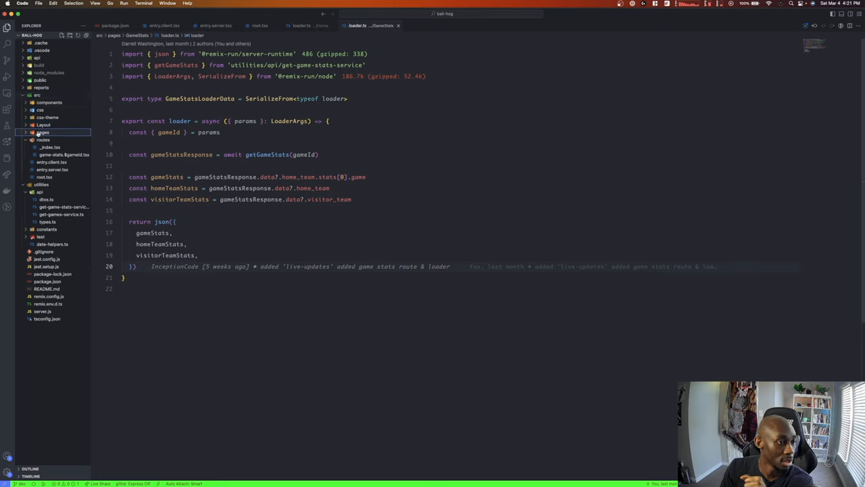
pyautogui.click(43, 132)
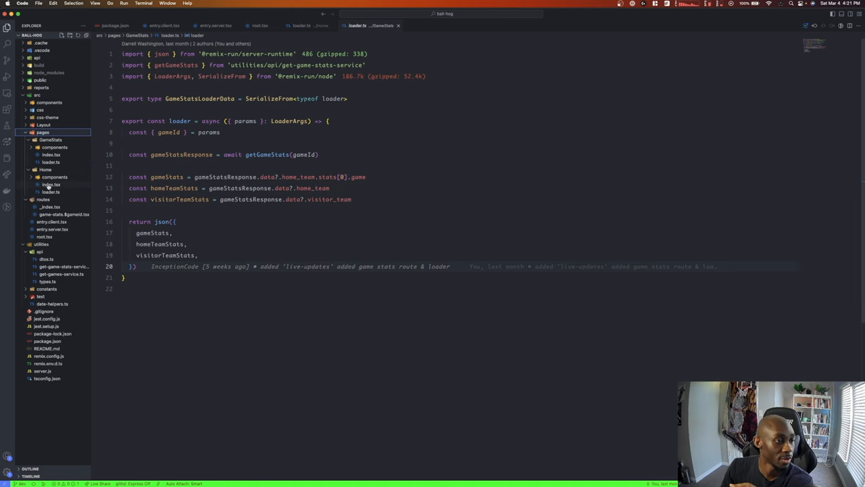
pyautogui.click(51, 192)
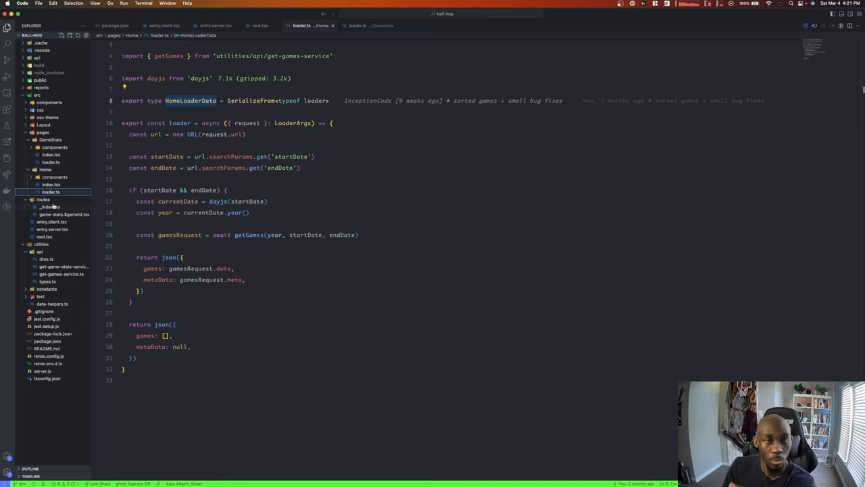
pyautogui.click(49, 206)
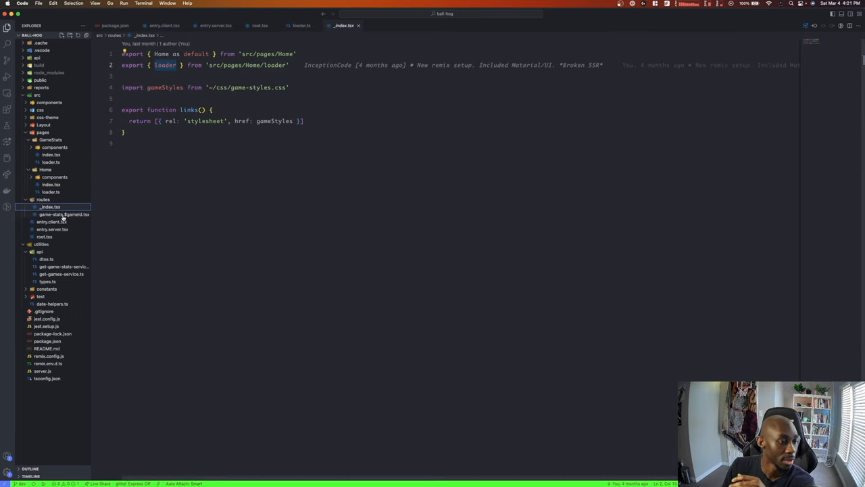